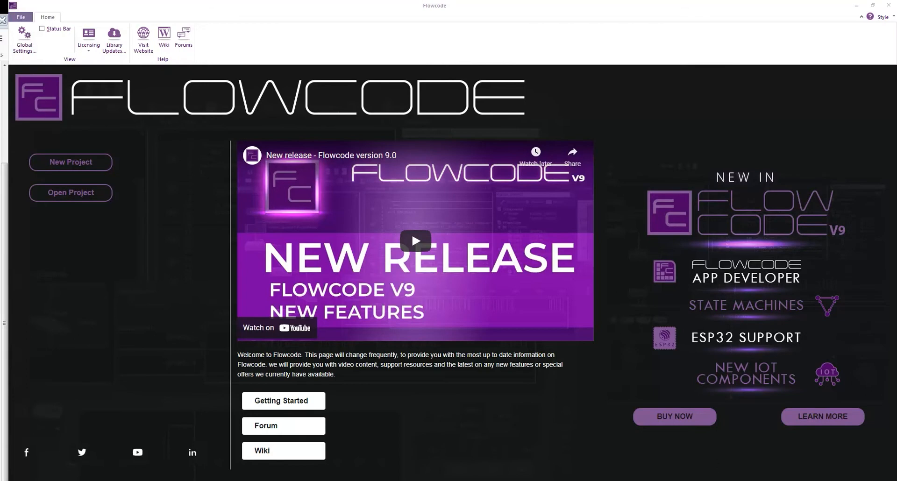
mouse_move(97, 174)
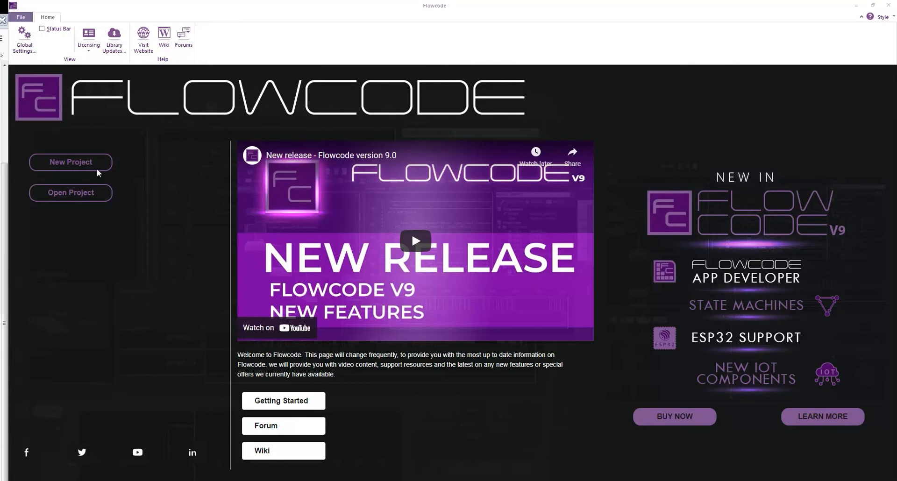
Step: Start a new project from the Flowcode start page
left_click(71, 162)
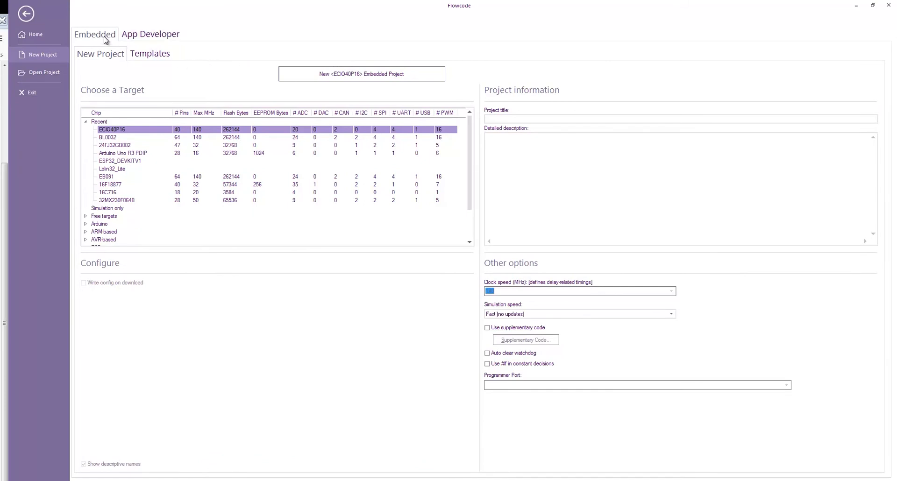
Step: Create an ECIO40P16 embedded project from the Embedded project options
left_click(150, 33)
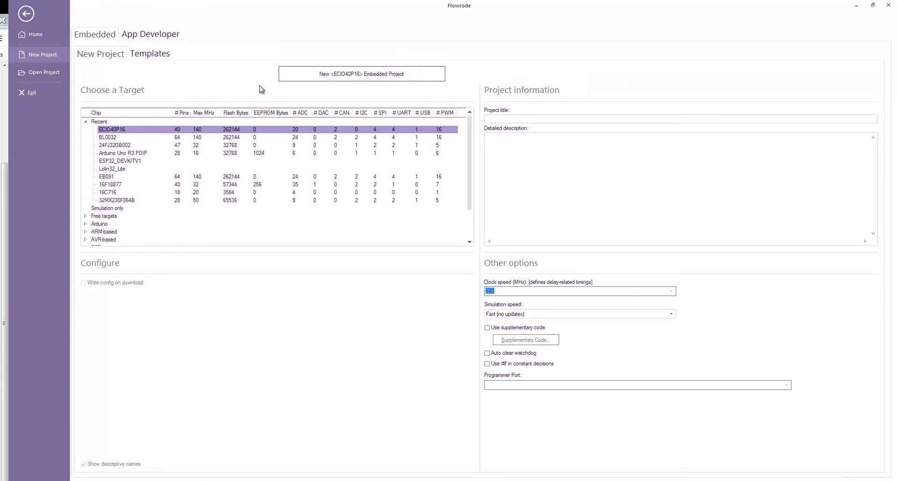
left_click(361, 74)
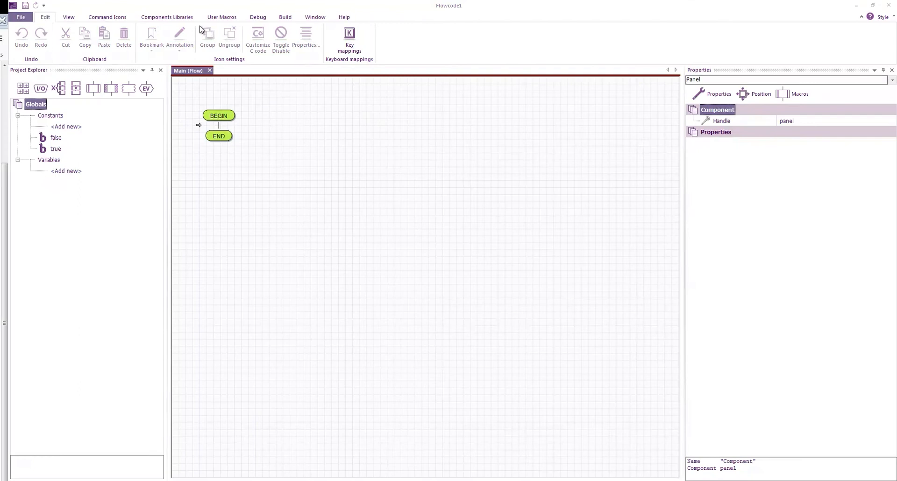
Step: Open the DSP component library and scroll through its component list
left_click(166, 17)
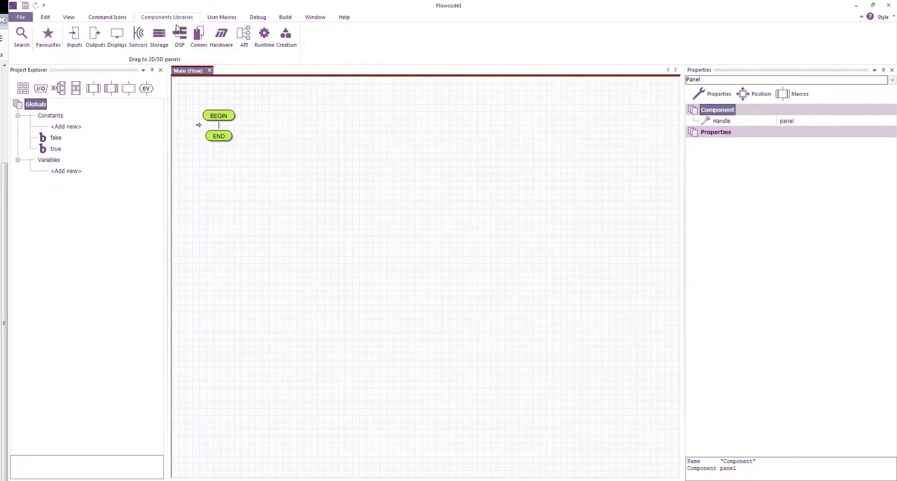
left_click(179, 35)
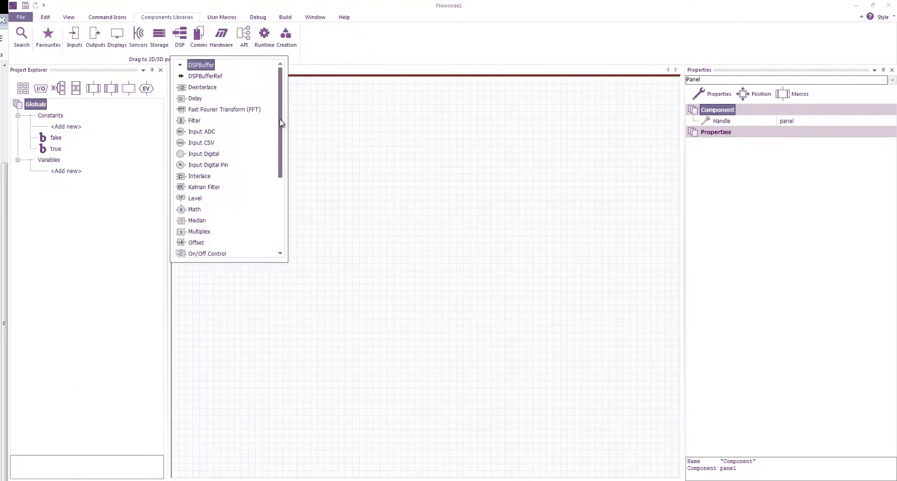
scroll("down", 3)
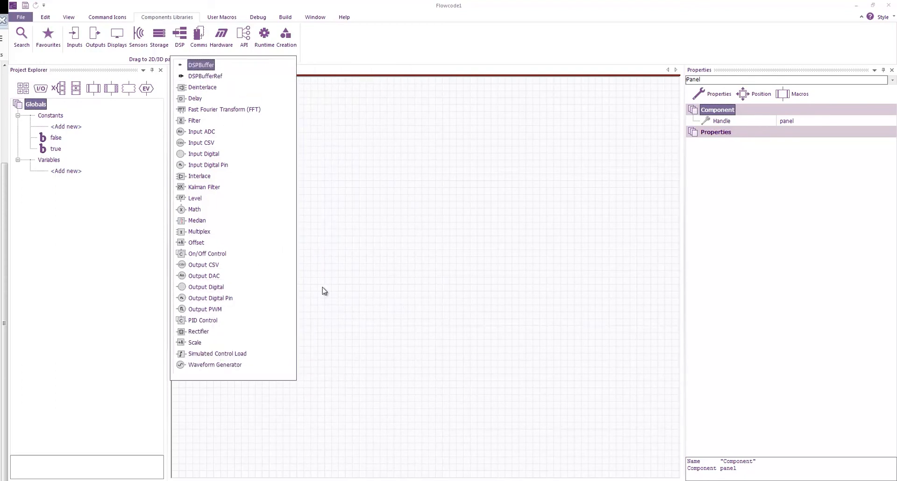
mouse_move(217, 377)
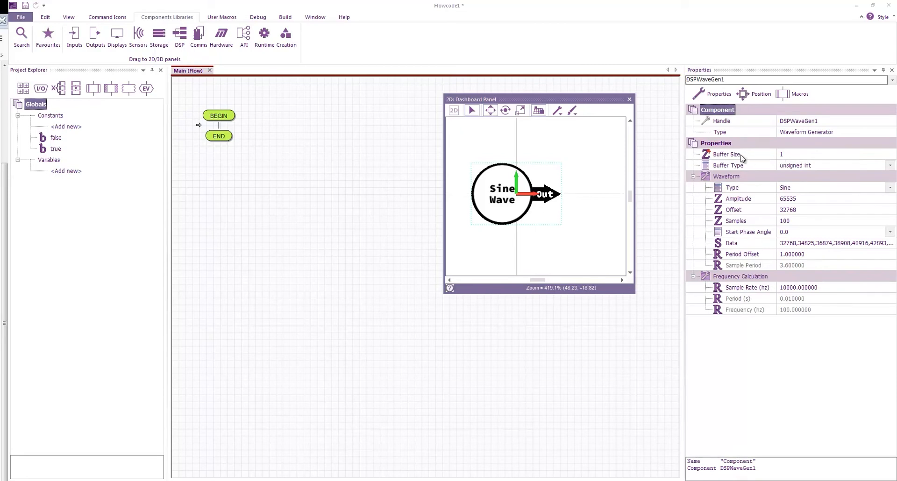
mouse_move(747, 159)
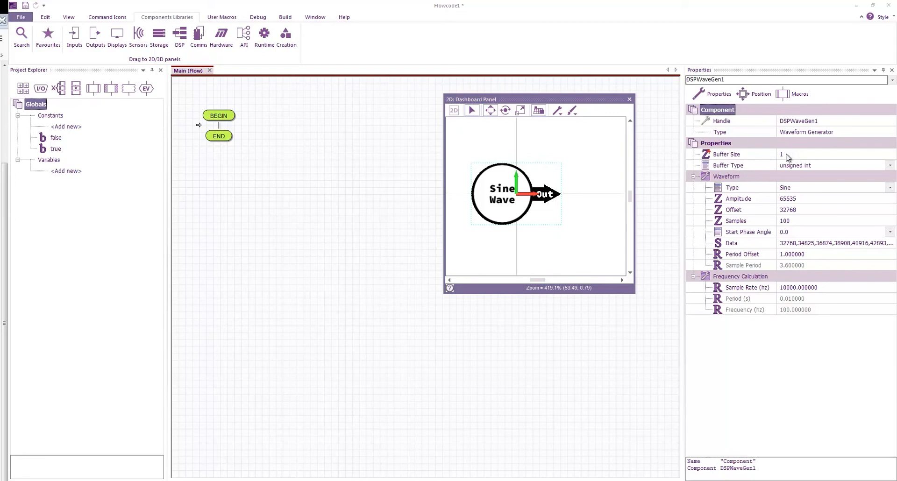
mouse_move(802, 159)
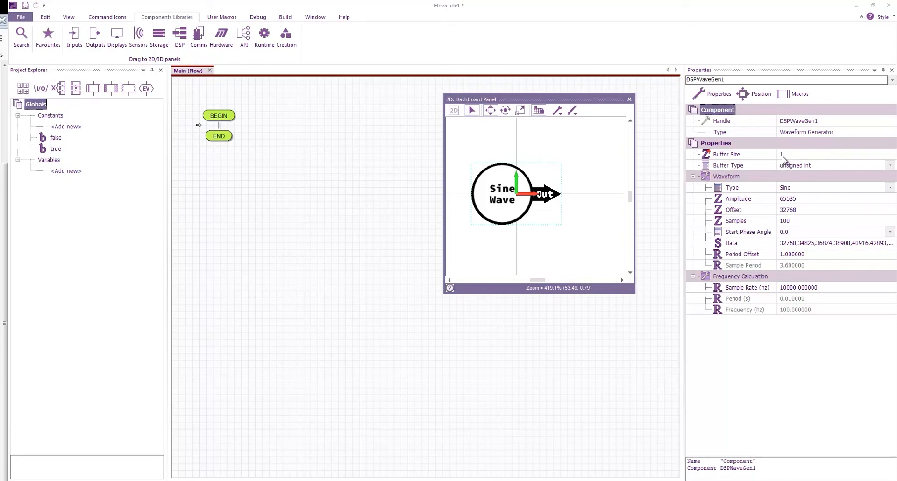
mouse_move(778, 155)
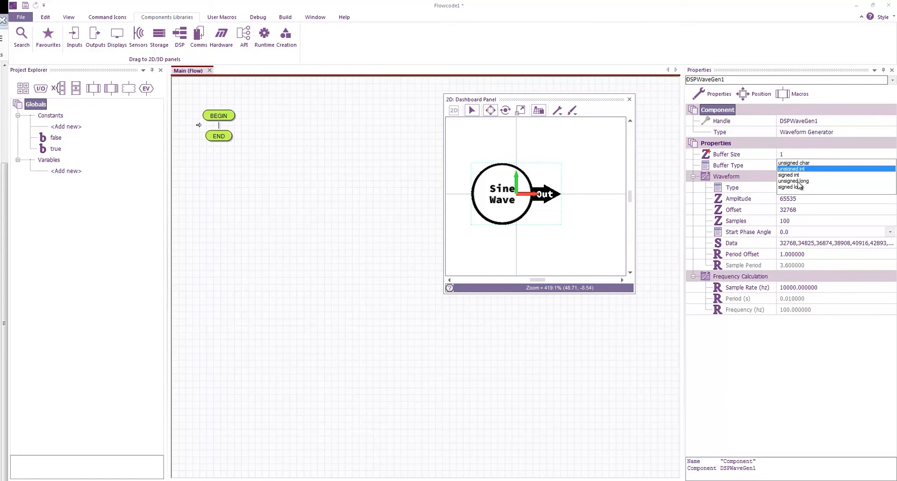
mouse_move(799, 186)
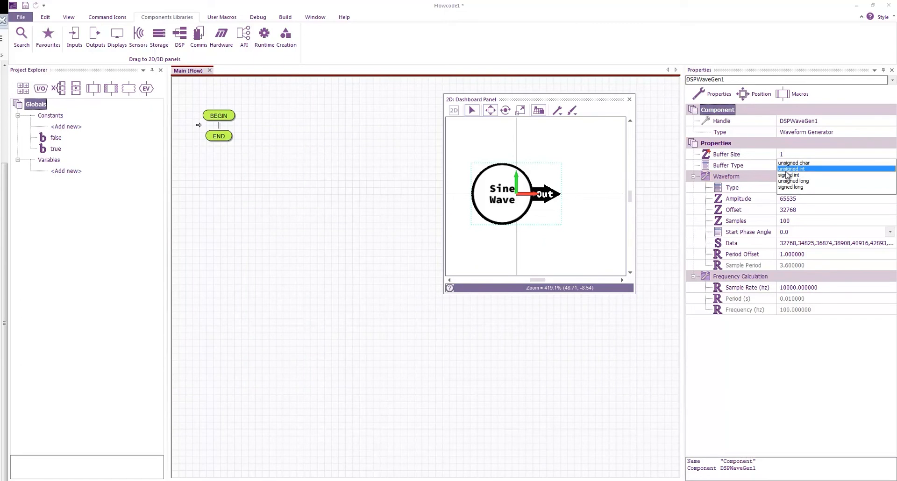
mouse_move(777, 358)
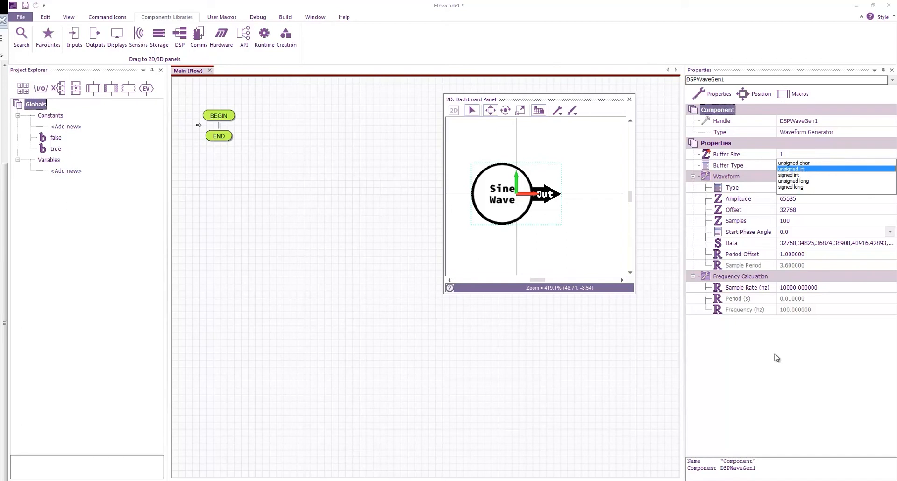
left_click(791, 168)
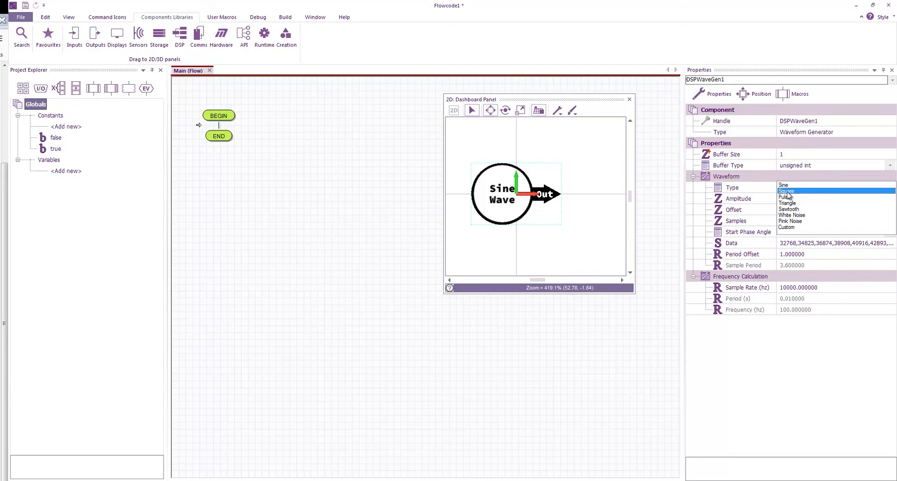
left_click(787, 192)
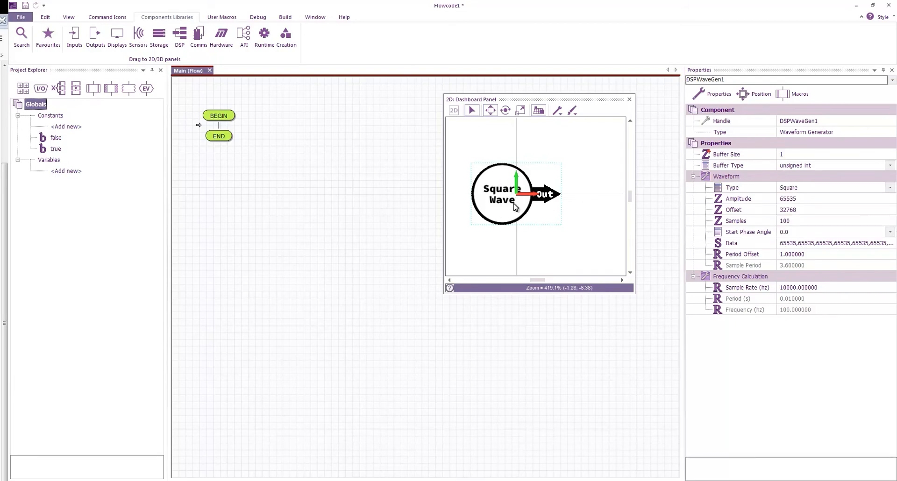
left_click(889, 187)
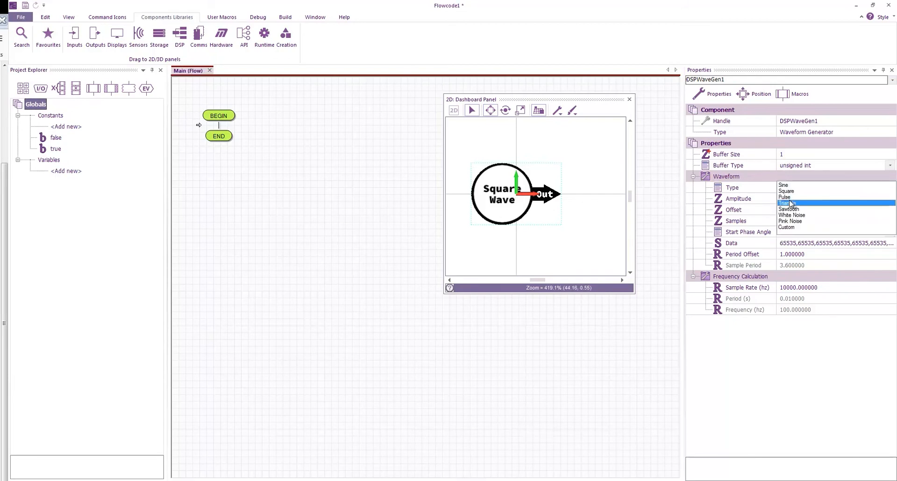
left_click(784, 185)
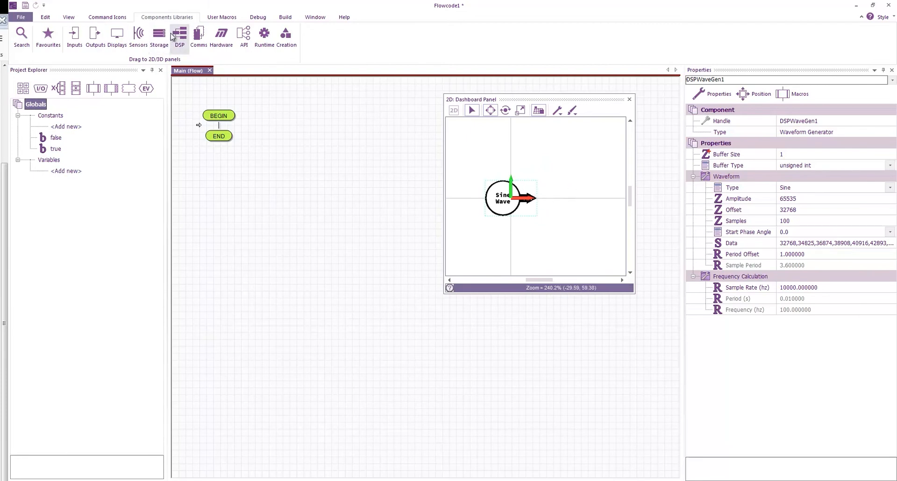
Step: Place Output Digital block DSPOutput1 on the panel, connected to DSPWaveGen1
left_click(179, 34)
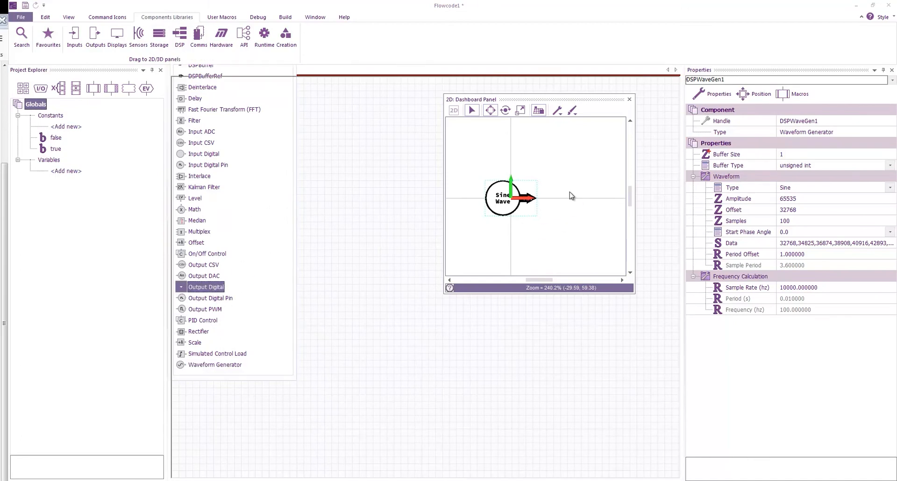
left_click_drag(204, 287, 578, 198)
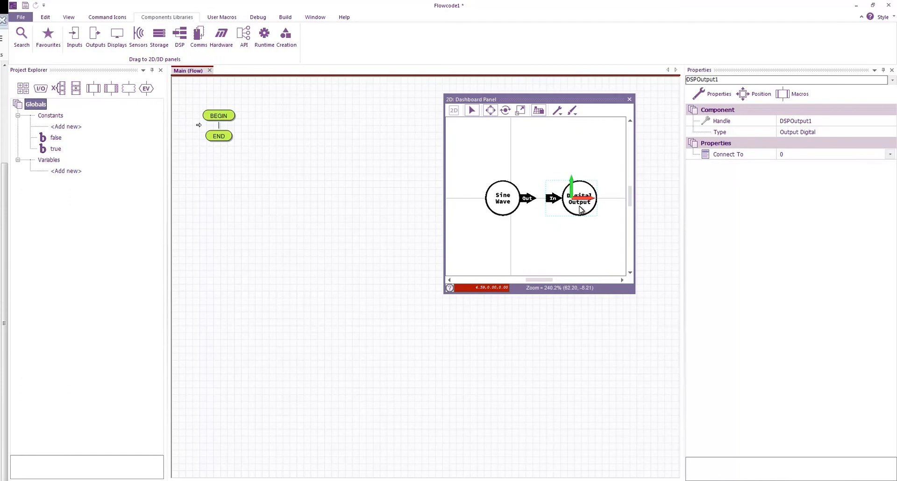
mouse_move(549, 187)
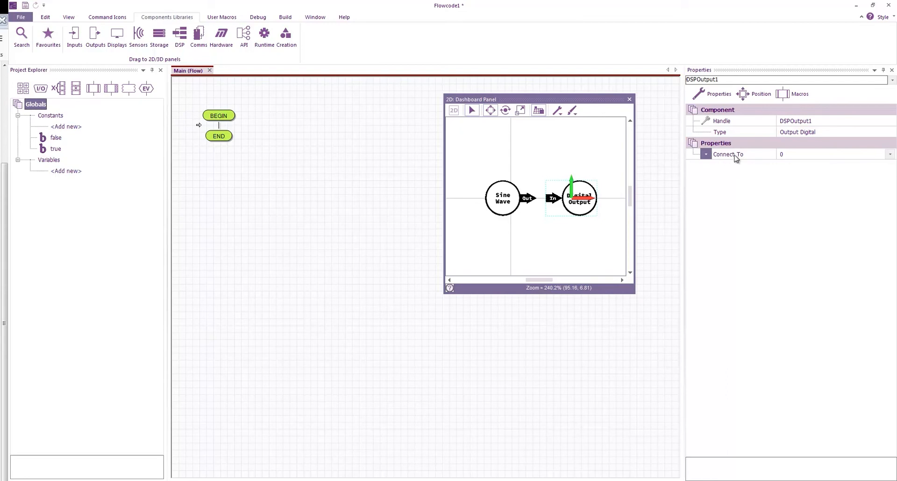
left_click(890, 154)
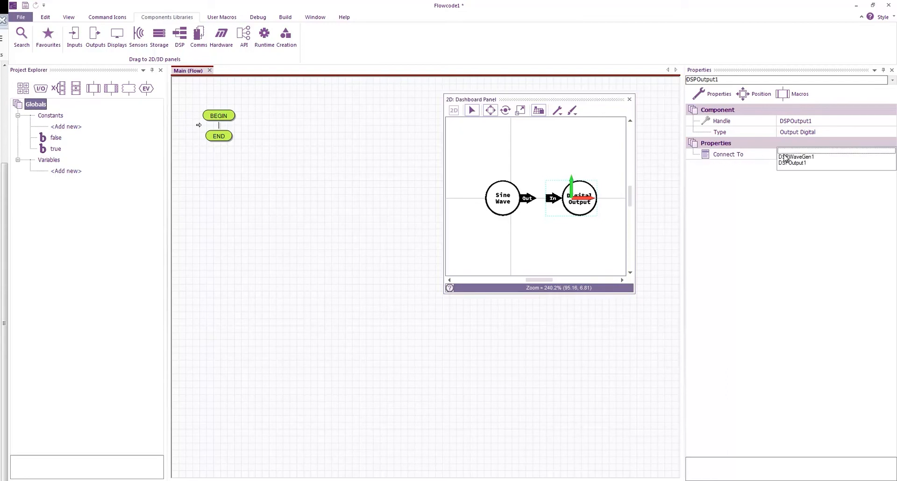
left_click(794, 156)
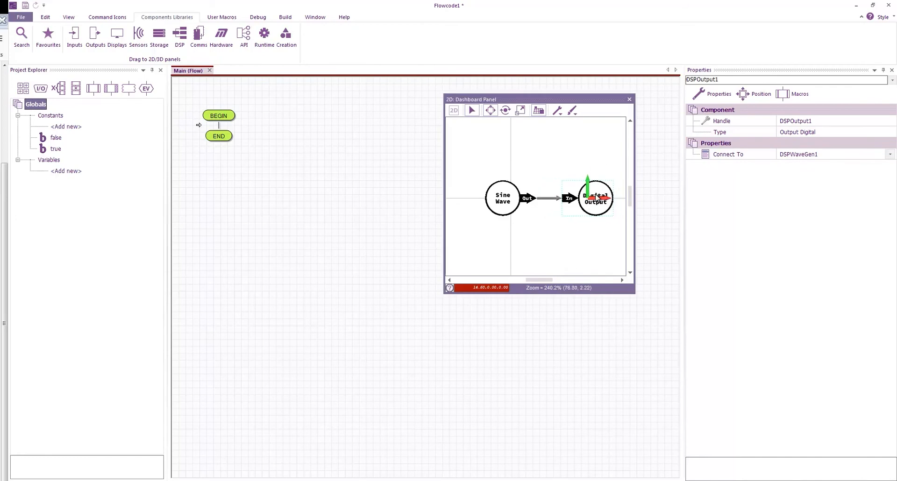
left_click_drag(594, 198, 595, 166)
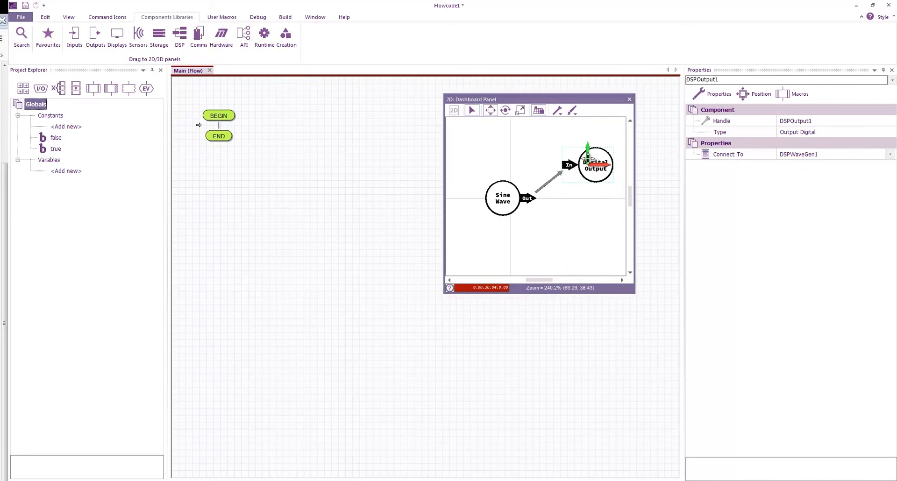
left_click_drag(595, 166, 595, 198)
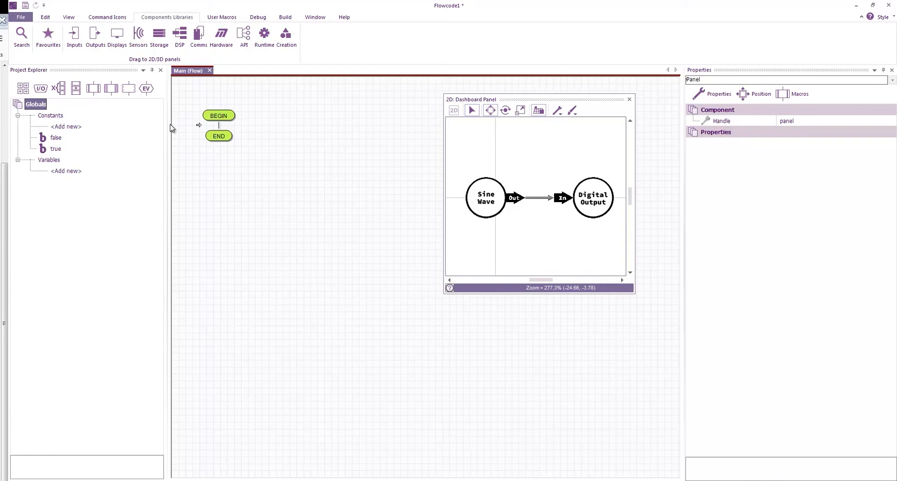
mouse_move(223, 186)
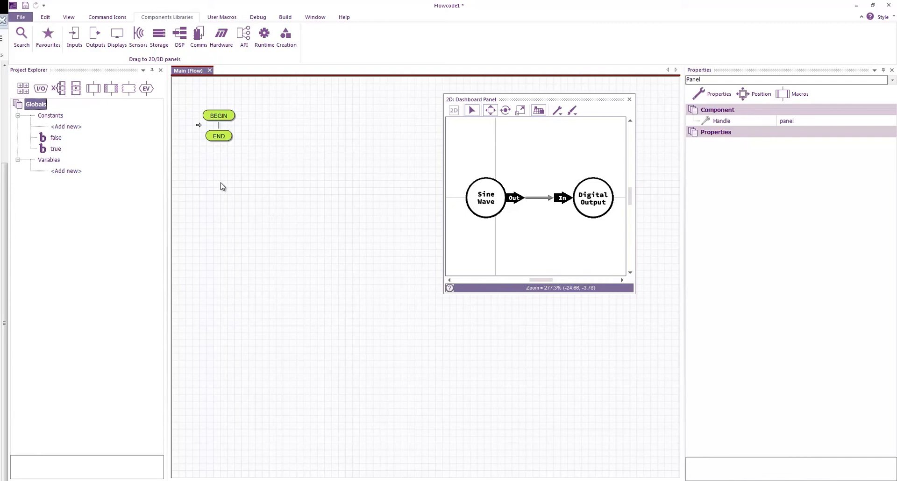
mouse_move(294, 67)
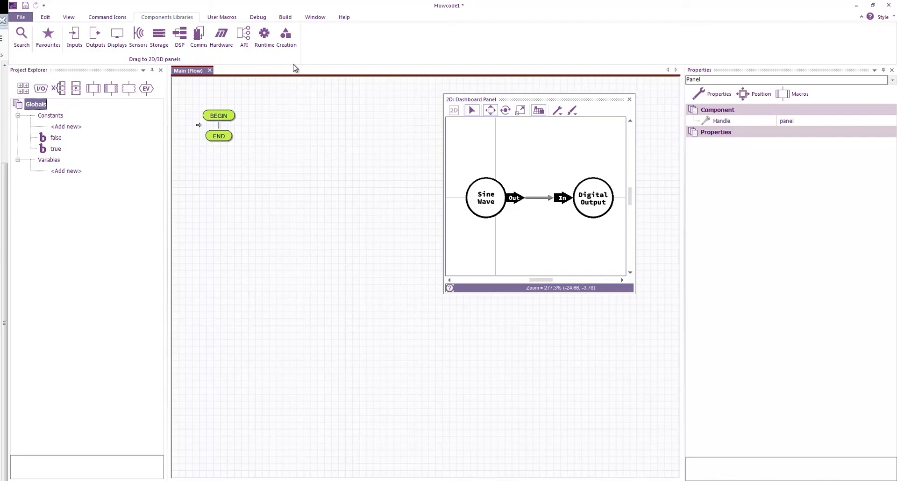
mouse_move(104, 24)
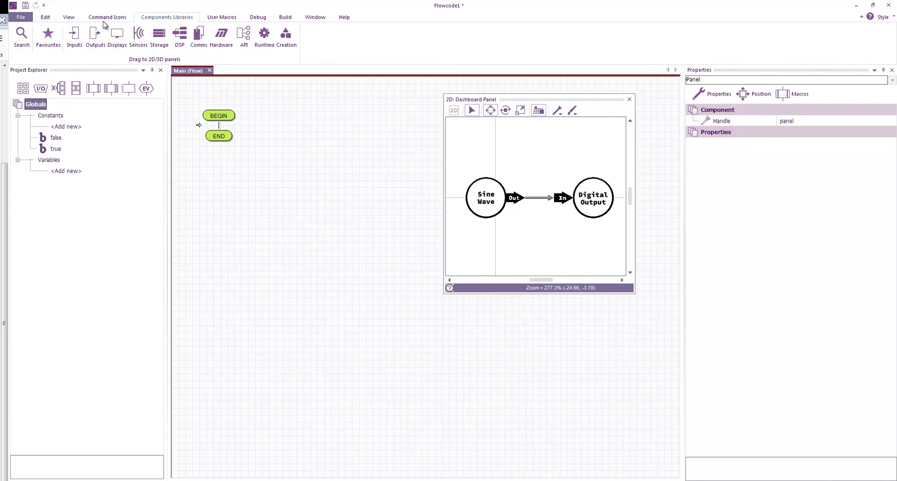
Step: Add a Timer 1 interrupt with rollover value 5000, giving 14000 Hz
left_click(107, 17)
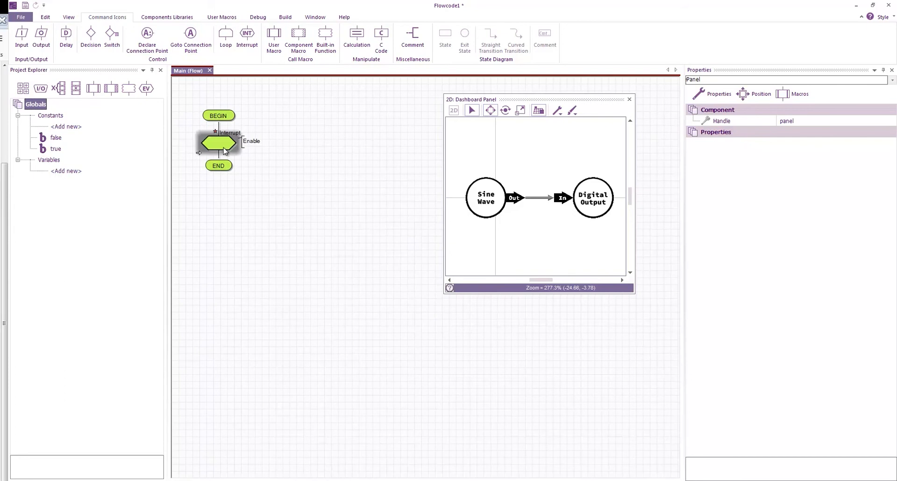
double_click(218, 143)
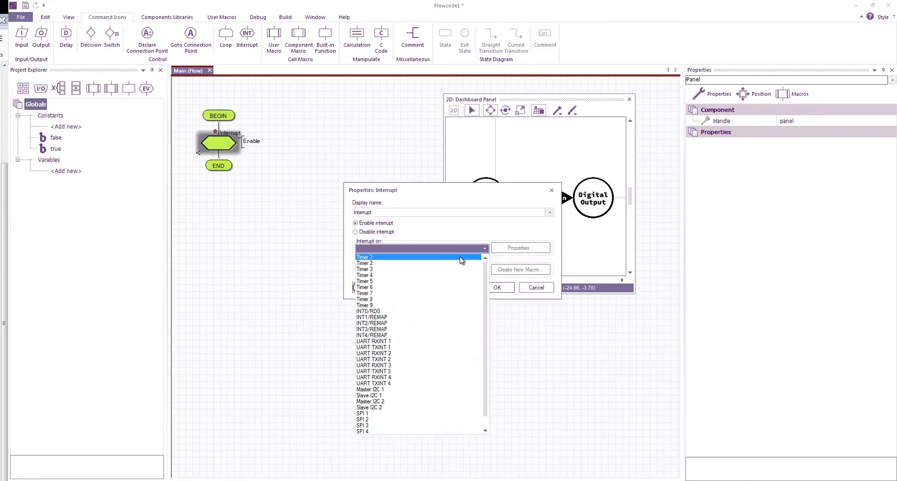
left_click(519, 248)
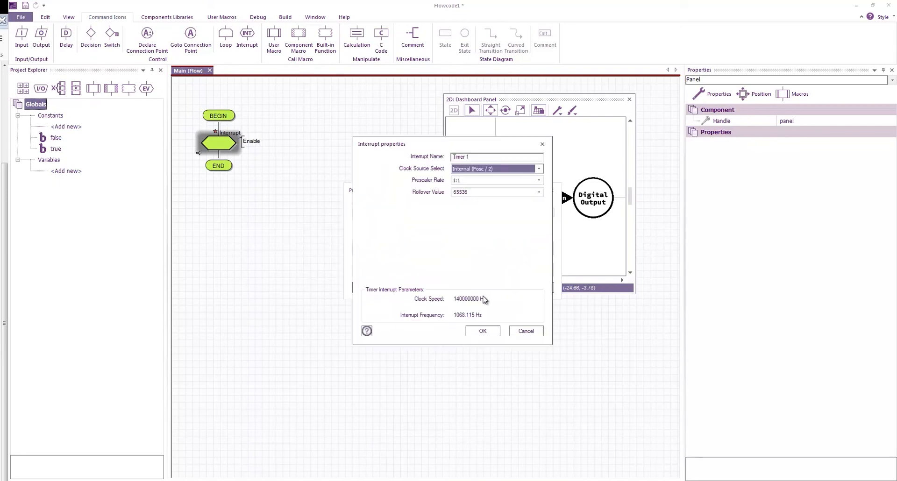
mouse_move(487, 302)
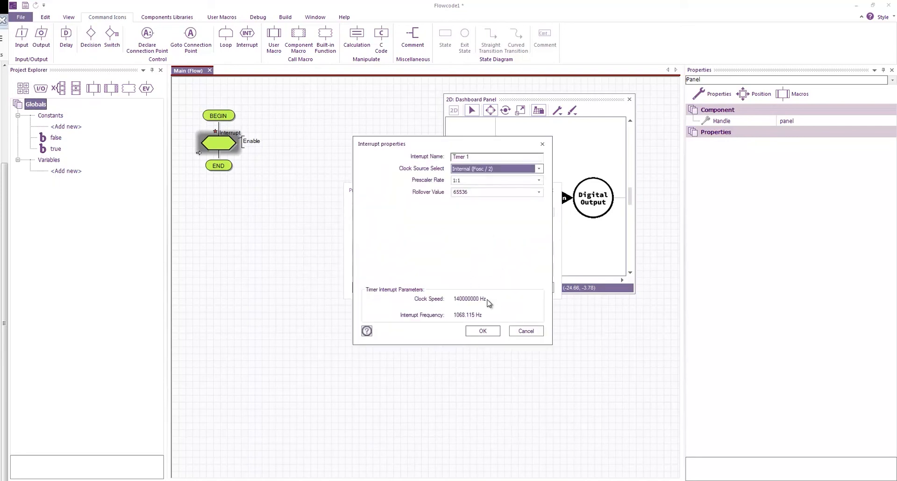
mouse_move(481, 319)
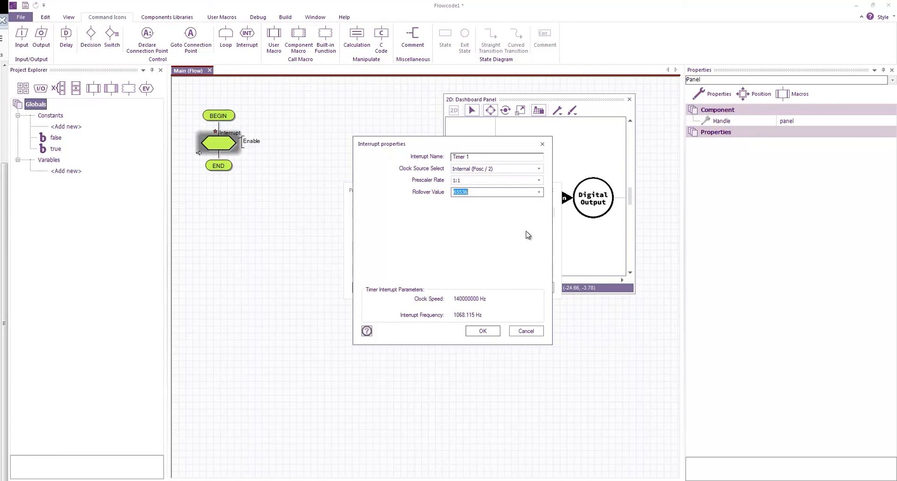
type("4000")
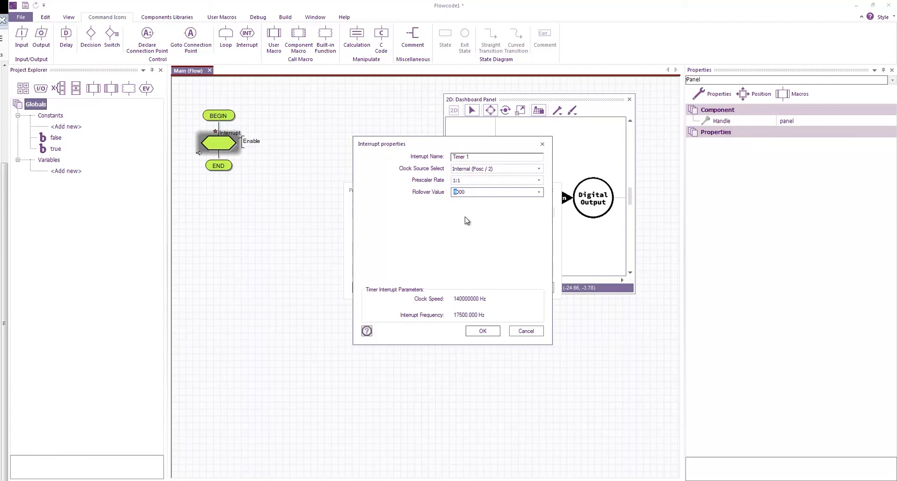
type("5000")
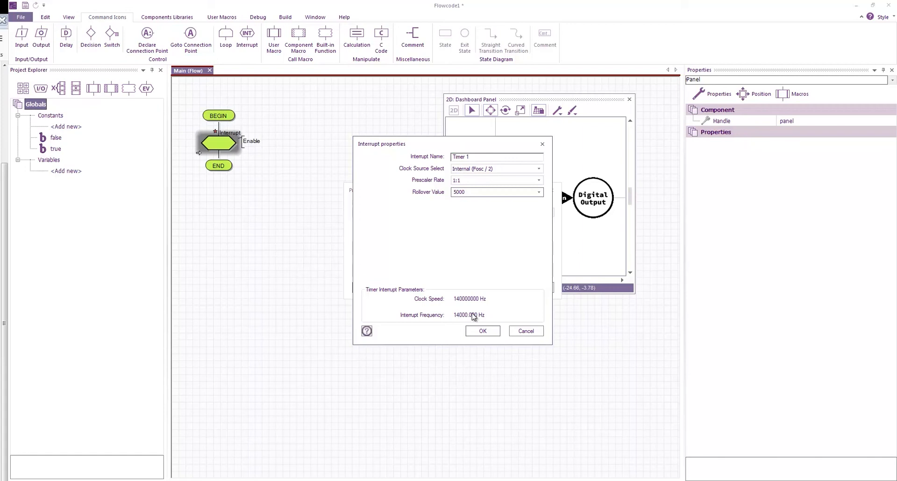
Step: Confirm the interrupt settings and create a new macro named TimerInterrupt
left_click(482, 331)
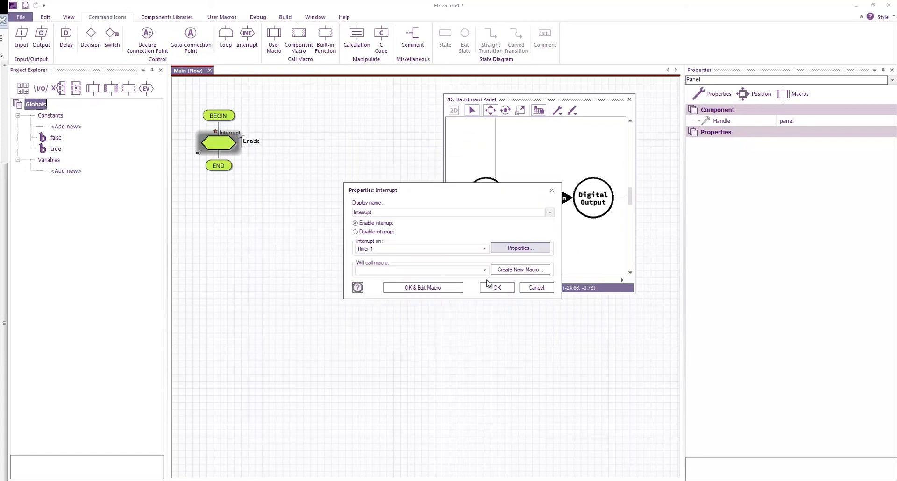
left_click(520, 270)
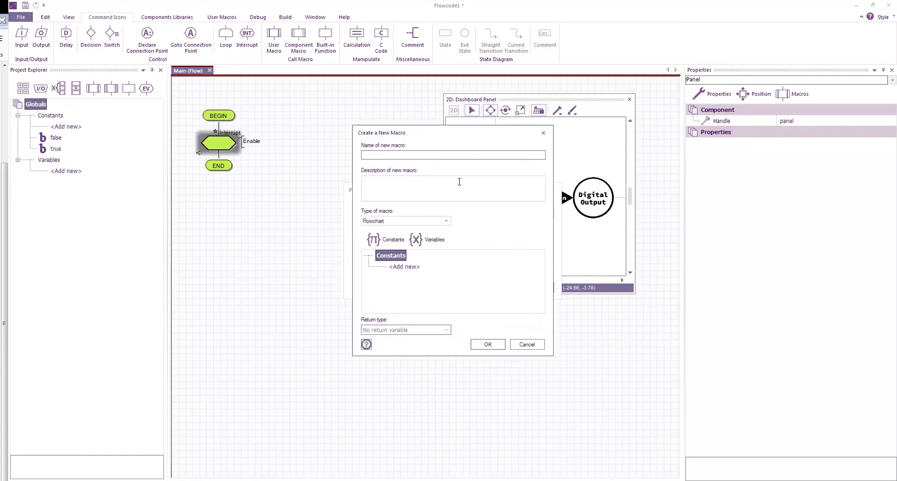
type("1")
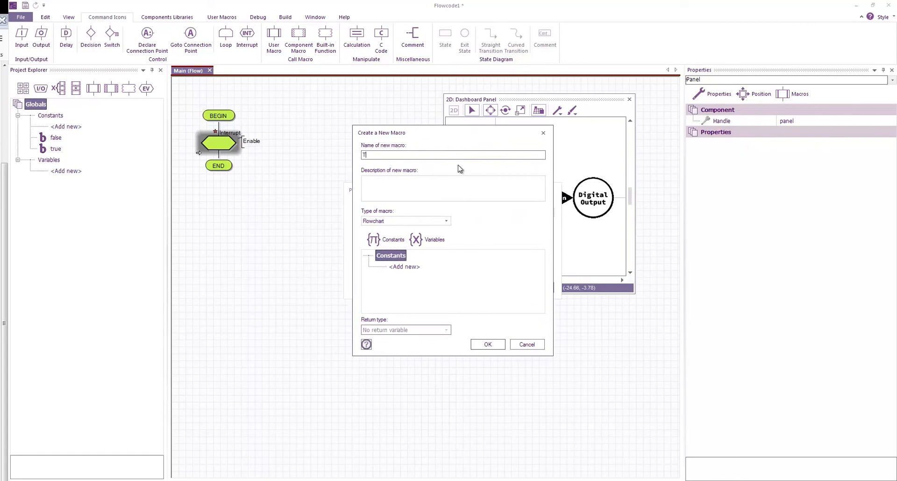
type("TimerInterrupt")
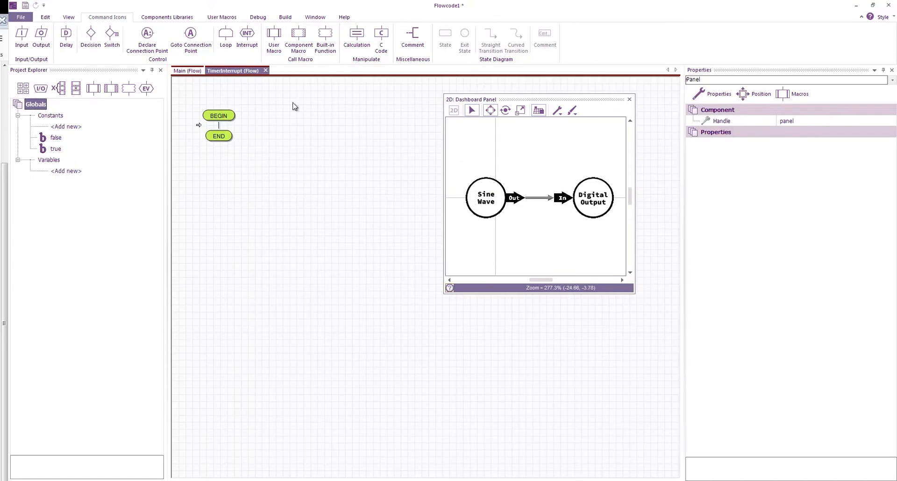
Step: Select the sine wave generator and set its Samples property to 200
left_click(485, 198)
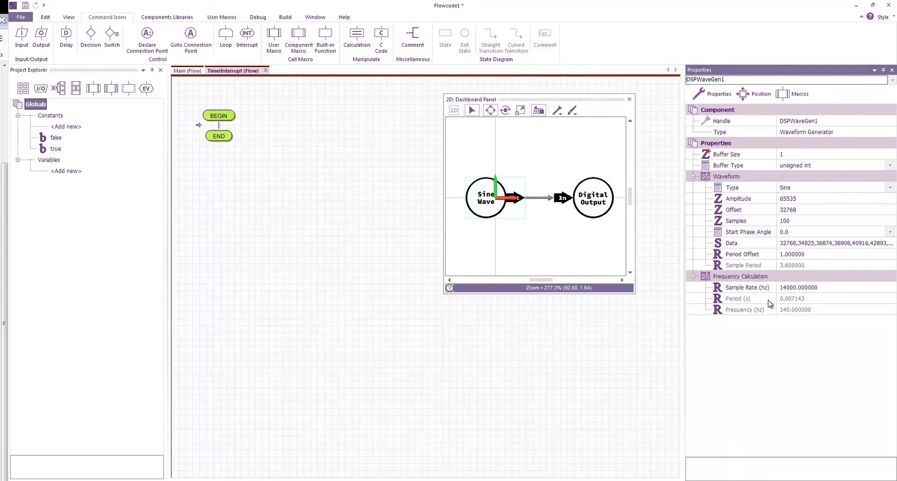
mouse_move(790, 305)
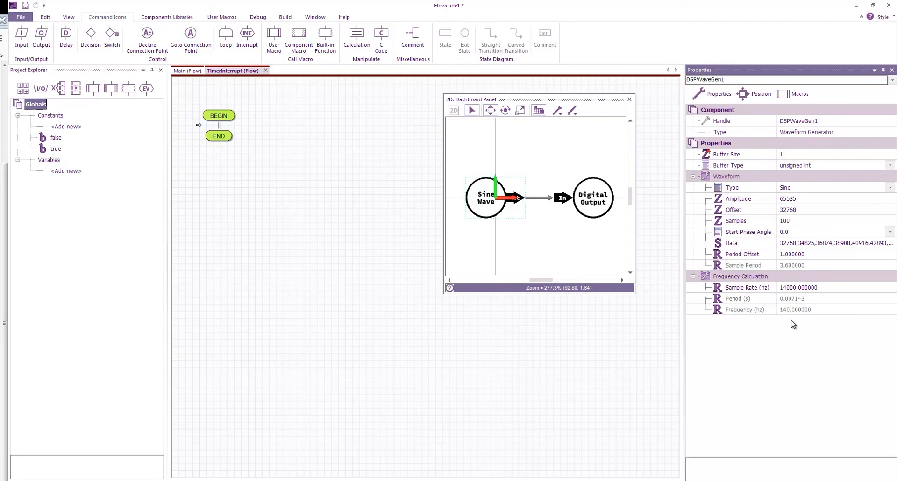
mouse_move(788, 317)
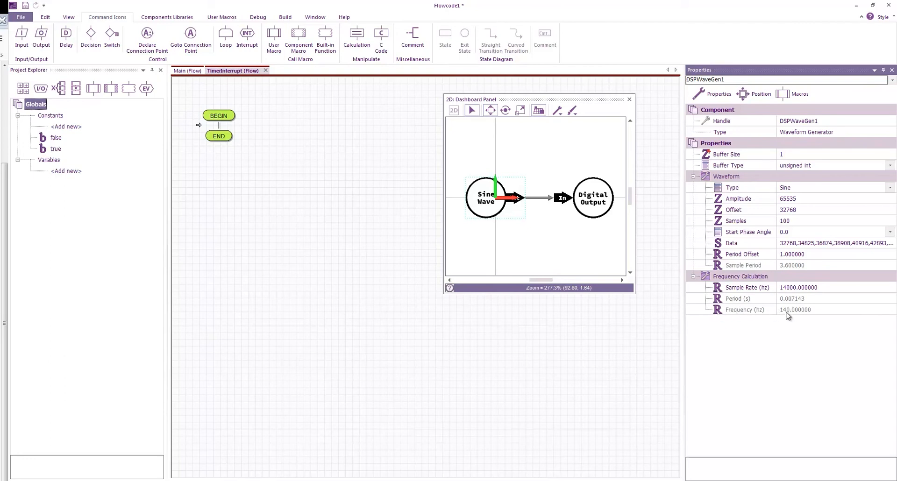
mouse_move(804, 230)
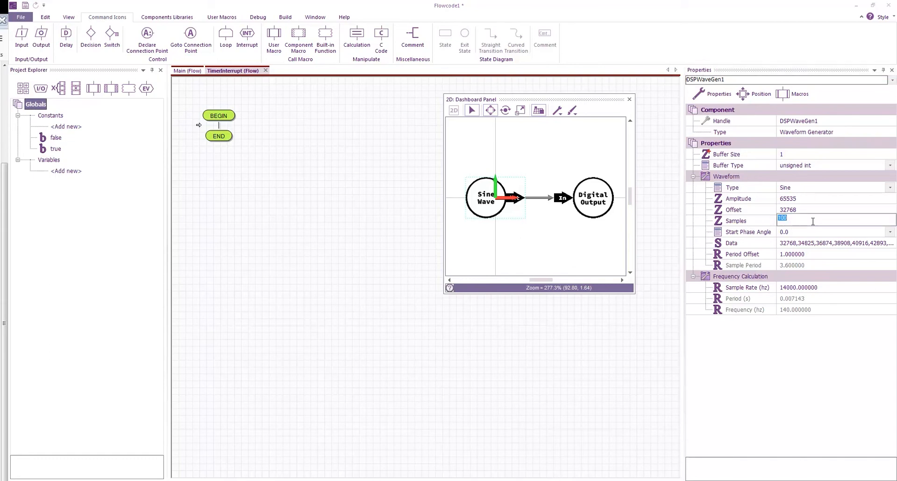
type("200")
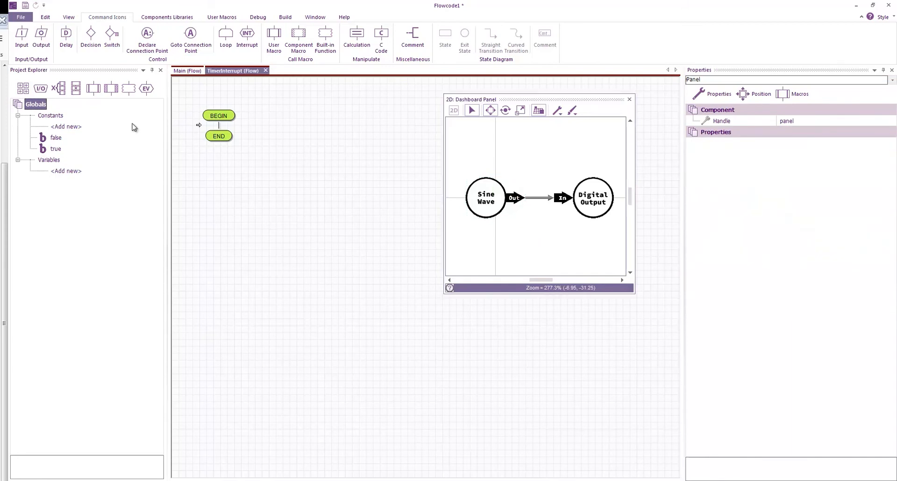
mouse_move(114, 104)
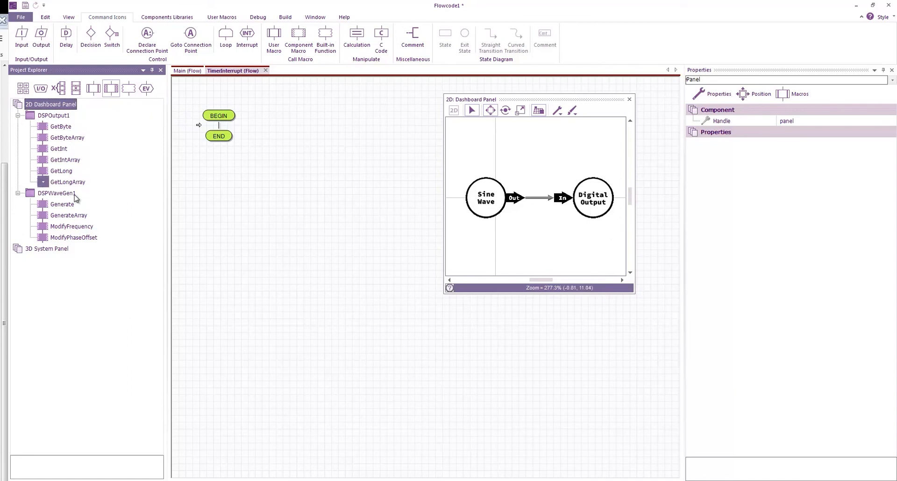
Step: Call DSPWaveGen1::Generate(), then store DSPOutput1::GetInt() in a new Output variable
left_click(61, 204)
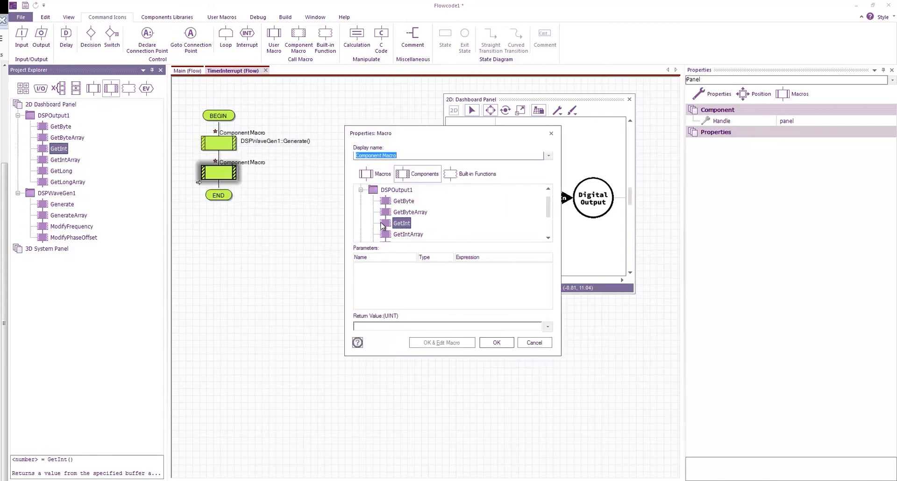
mouse_move(579, 208)
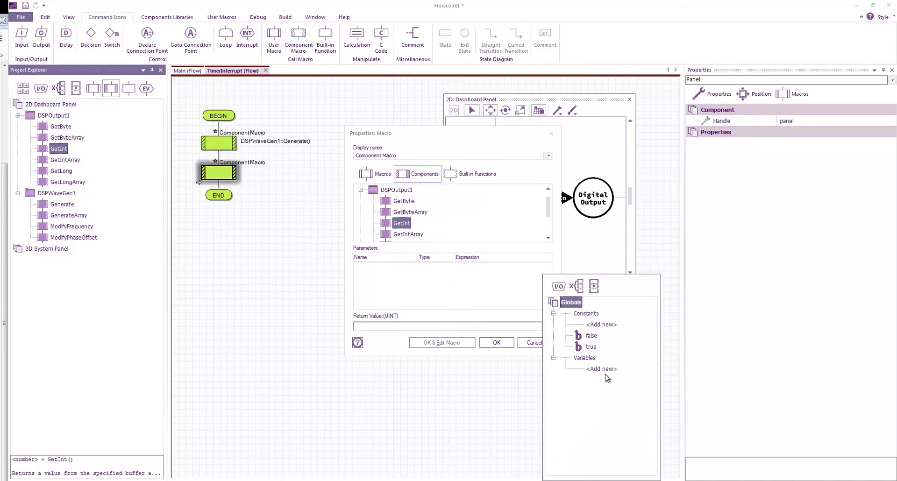
left_click(602, 369)
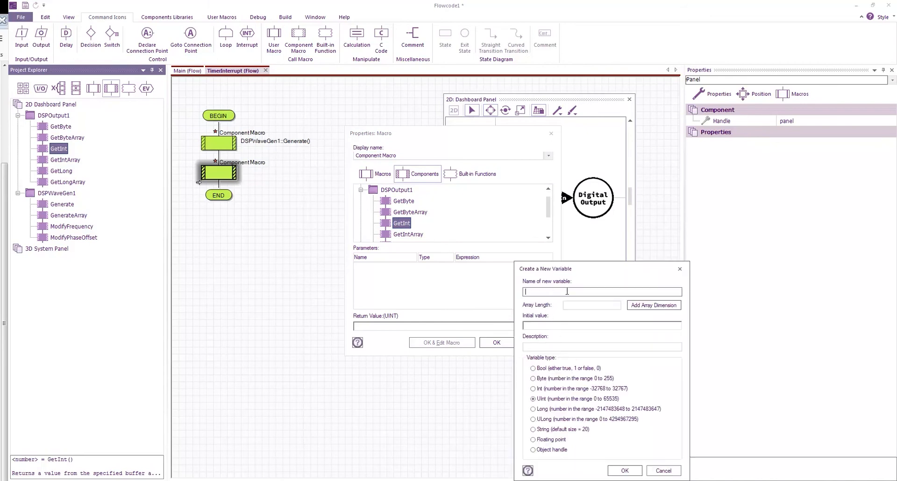
type("Output")
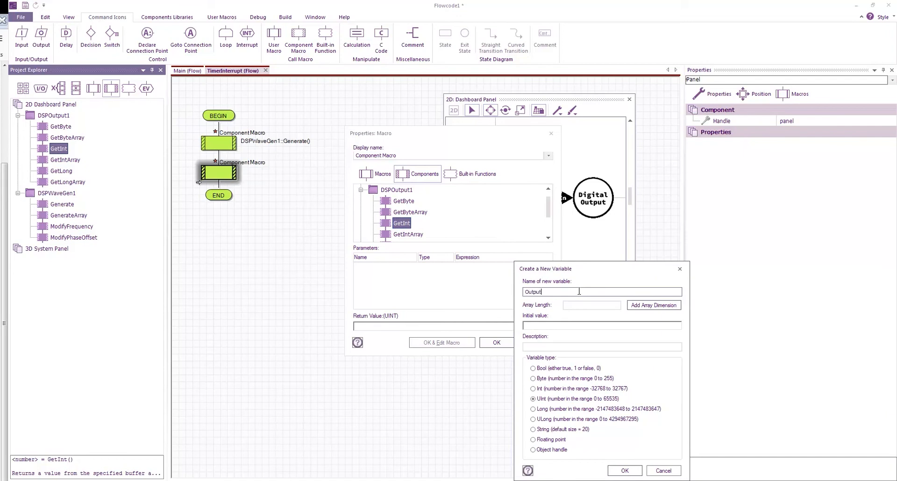
left_click(624, 471)
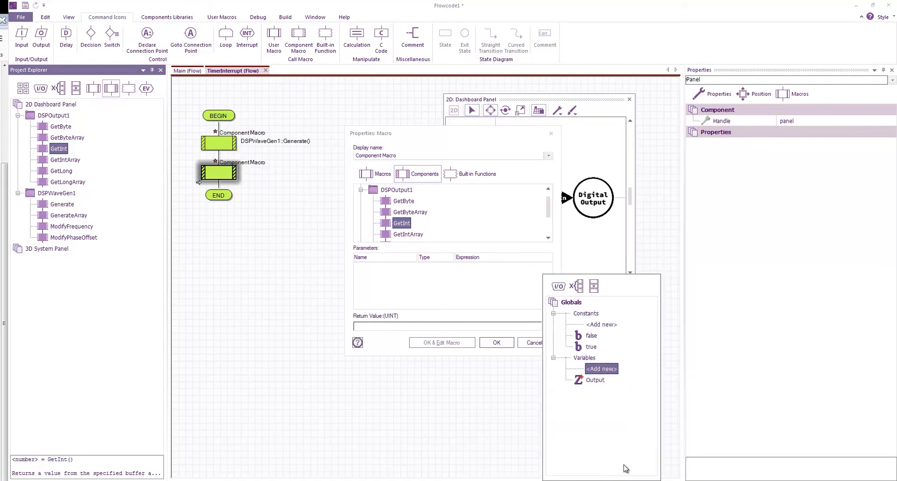
left_click(595, 380)
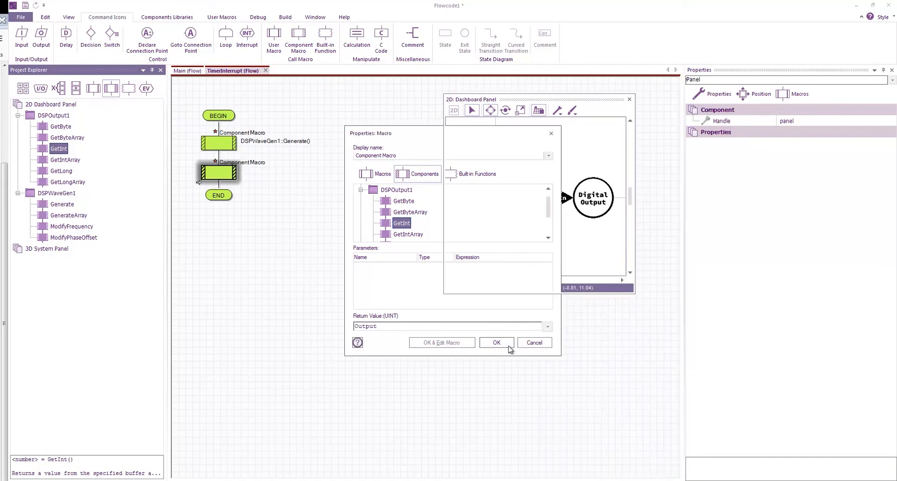
left_click(496, 343)
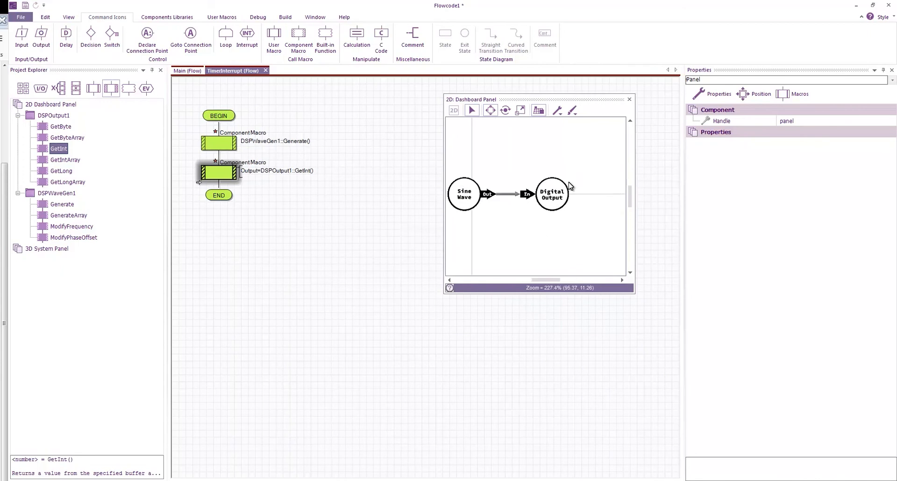
Step: Add PWM (Internal) PWM1 and call PWM1::SetDutyCycle10Bit with Duty = Output
left_click(167, 16)
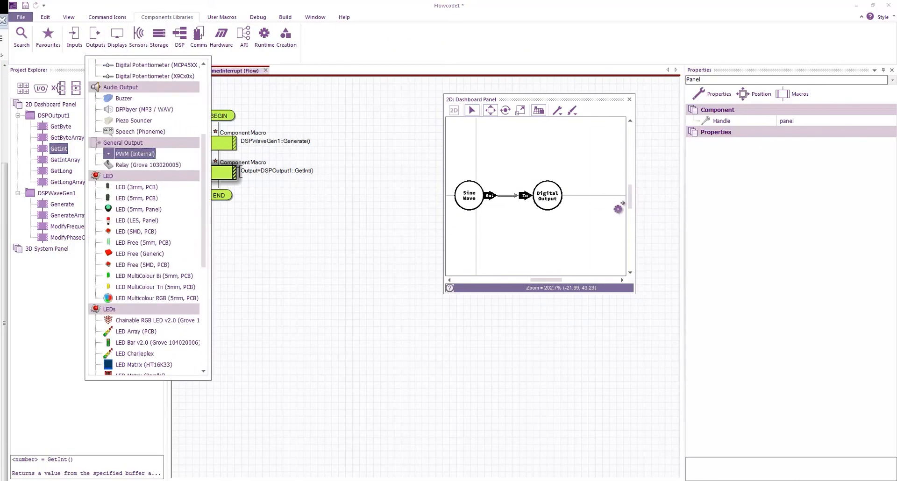
left_click_drag(135, 153, 578, 192)
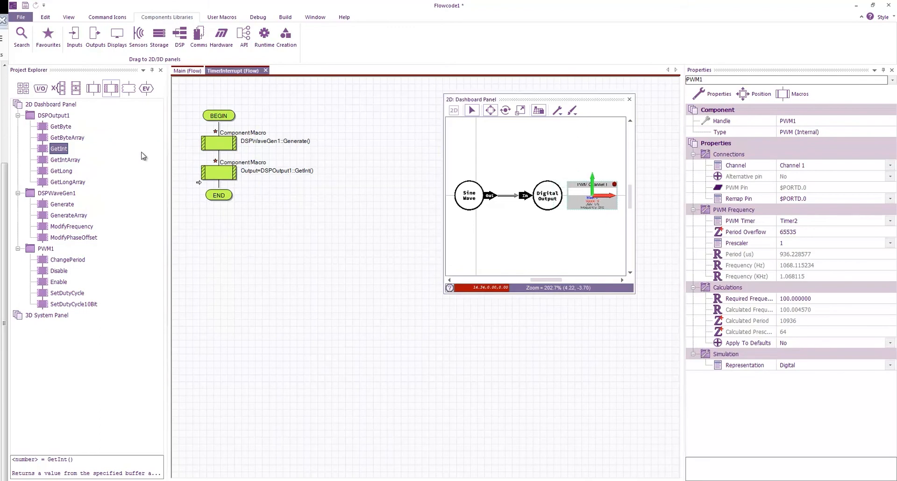
left_click(73, 303)
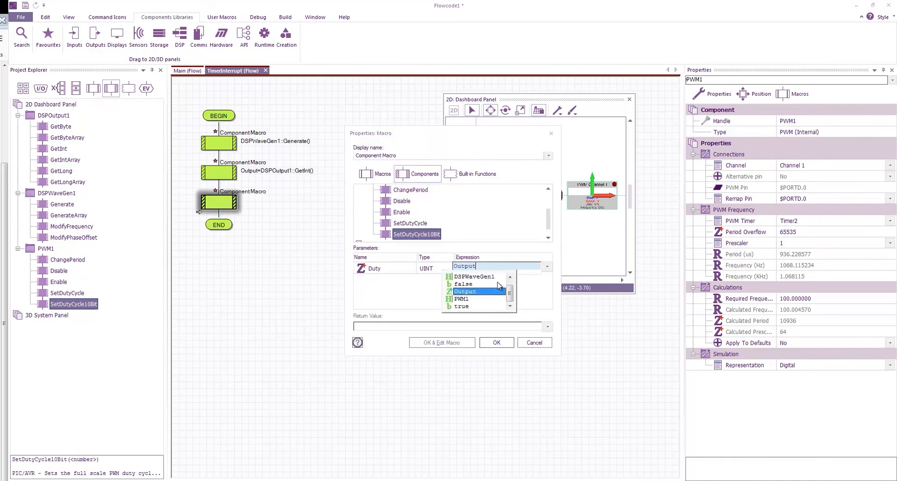
left_click(495, 342)
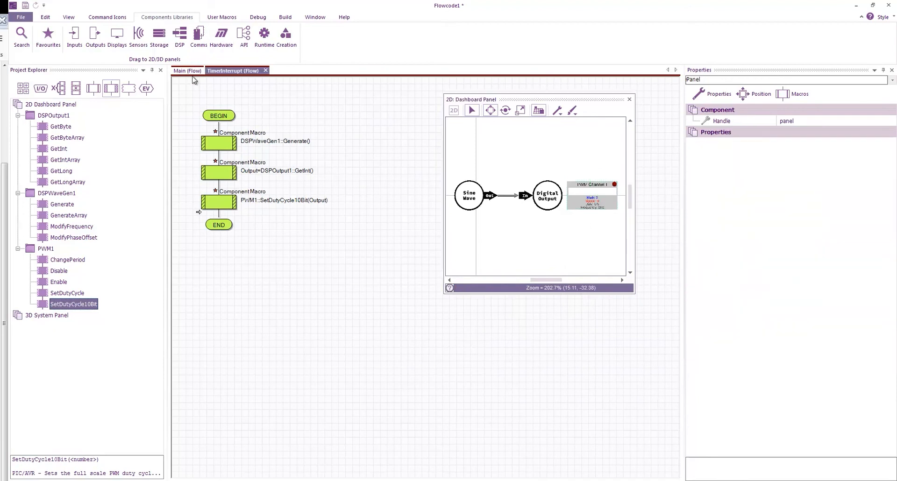
Step: In Main, add PWM1::Enable() after the interrupt, then a While 1 loop
left_click(188, 71)
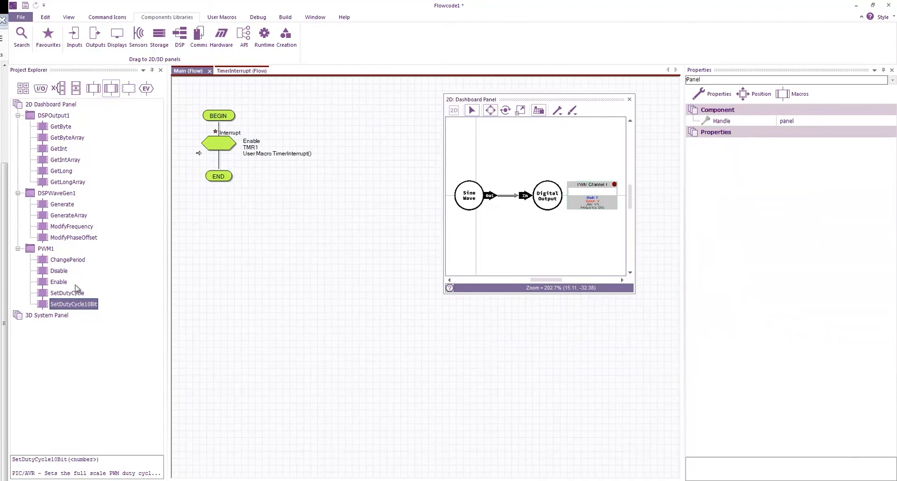
left_click_drag(59, 281, 218, 181)
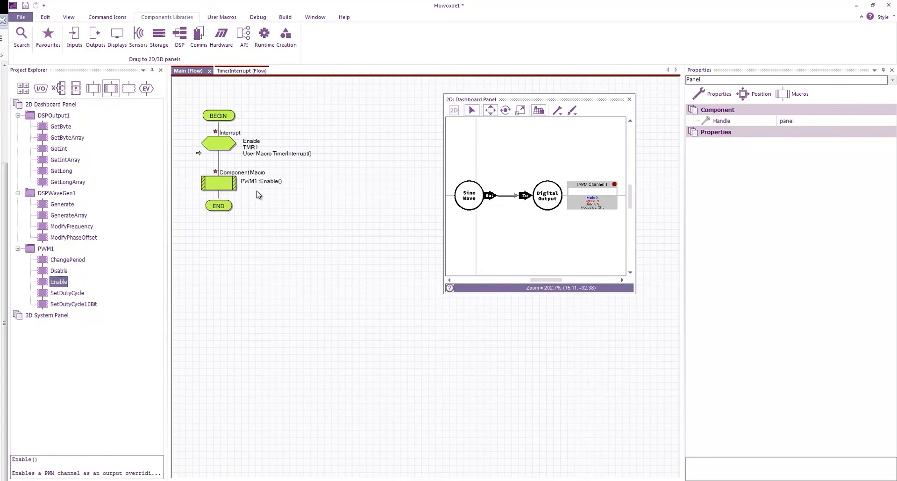
left_click(107, 16)
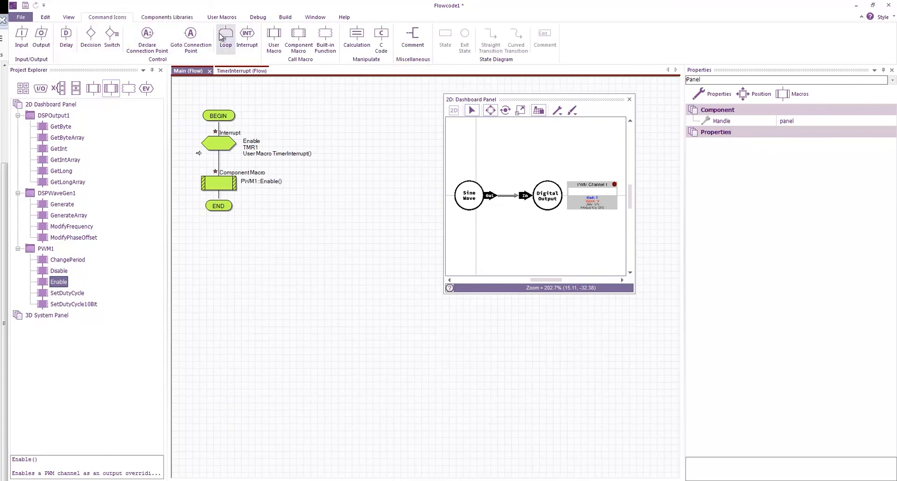
left_click(225, 38)
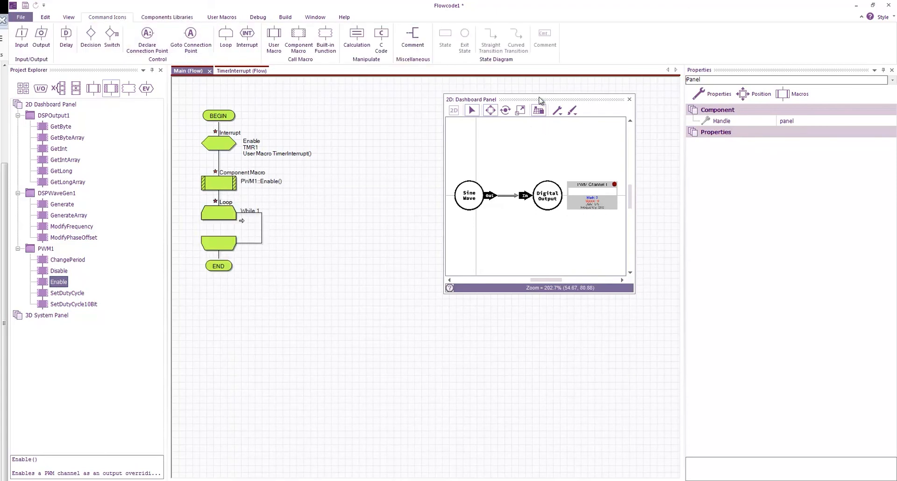
left_click_drag(538, 99, 538, 119)
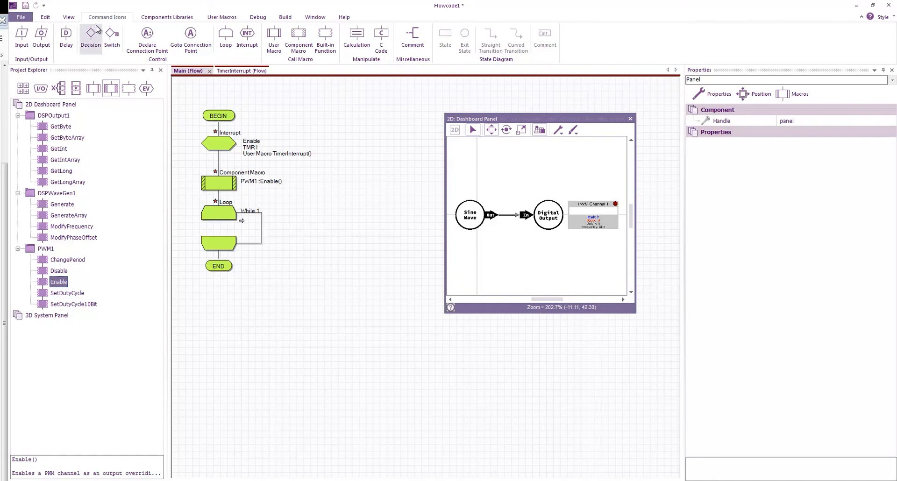
Step: Run the simulation until the recorder captures the DSPWaveGen1 sine trace, then stop
left_click(221, 17)
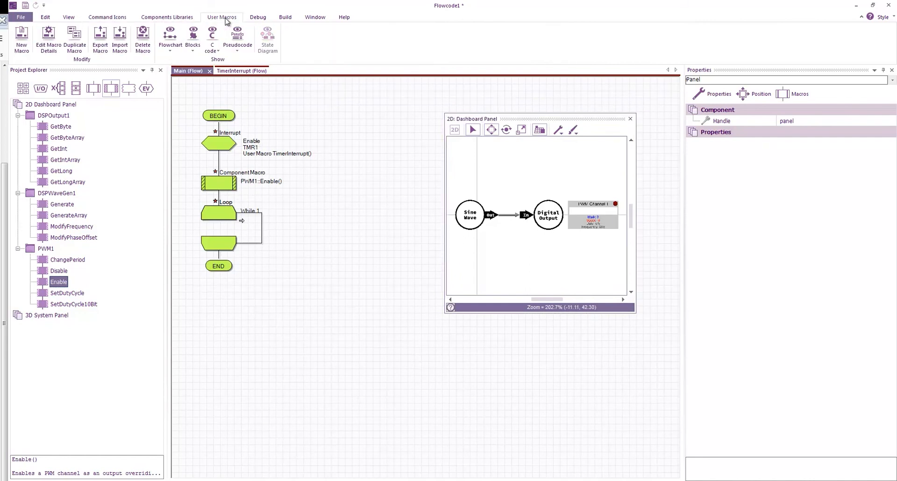
mouse_move(66, 20)
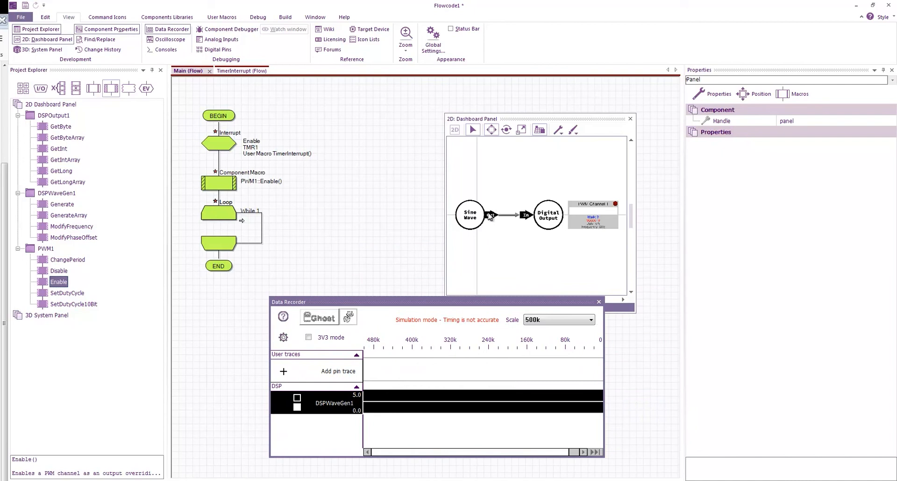
mouse_move(309, 407)
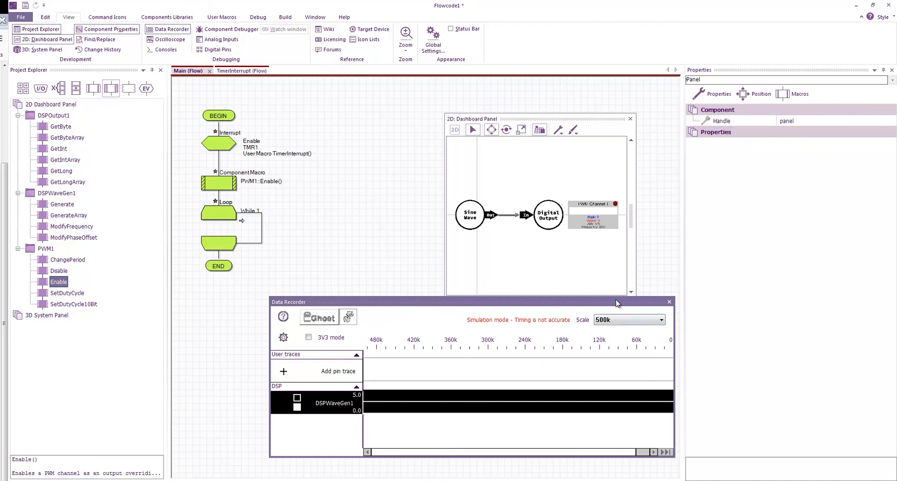
left_click(257, 17)
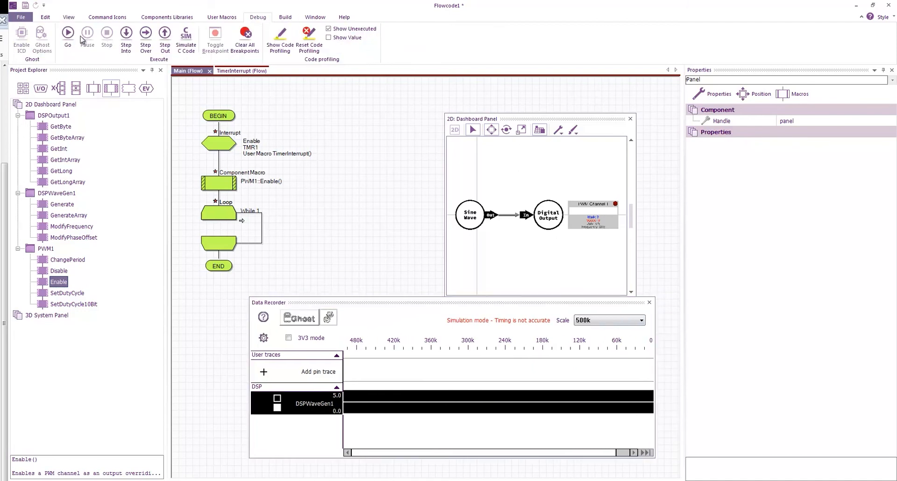
left_click(67, 32)
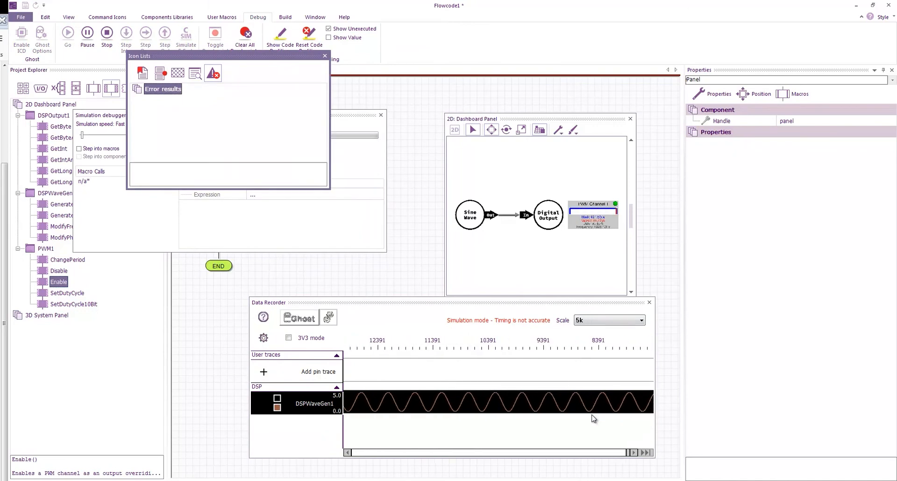
left_click(106, 33)
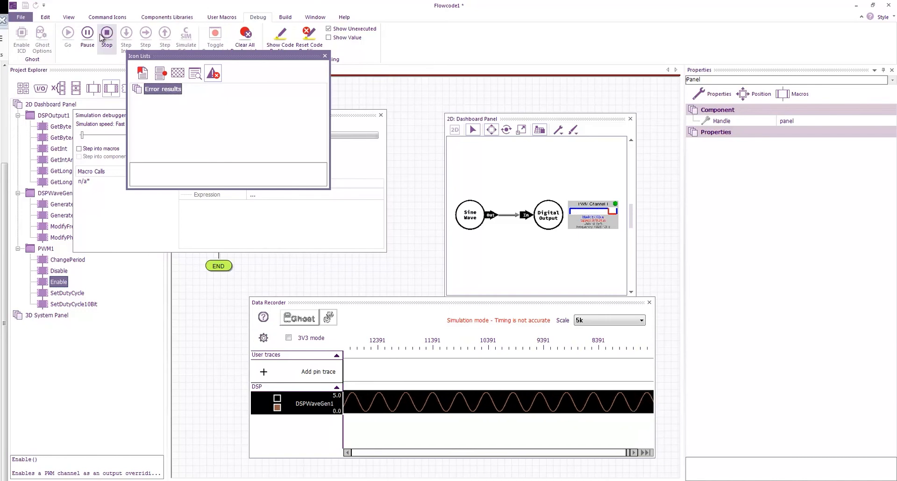
left_click(107, 33)
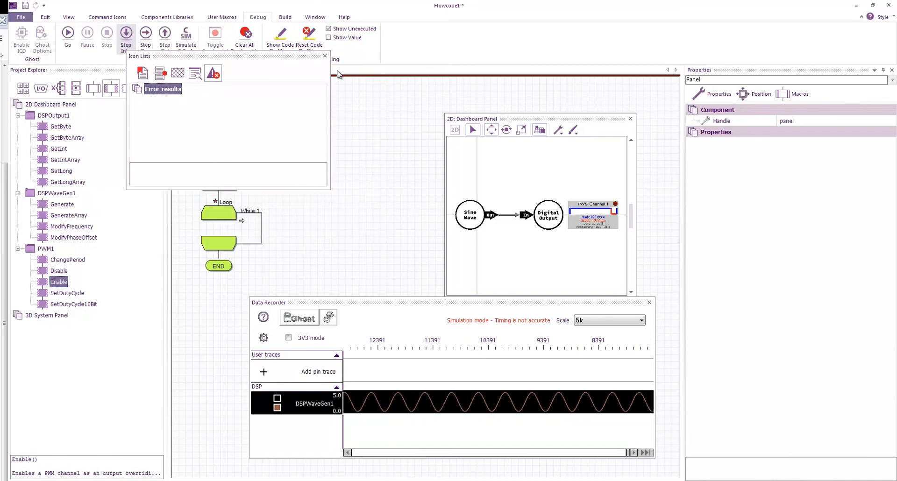
left_click(325, 55)
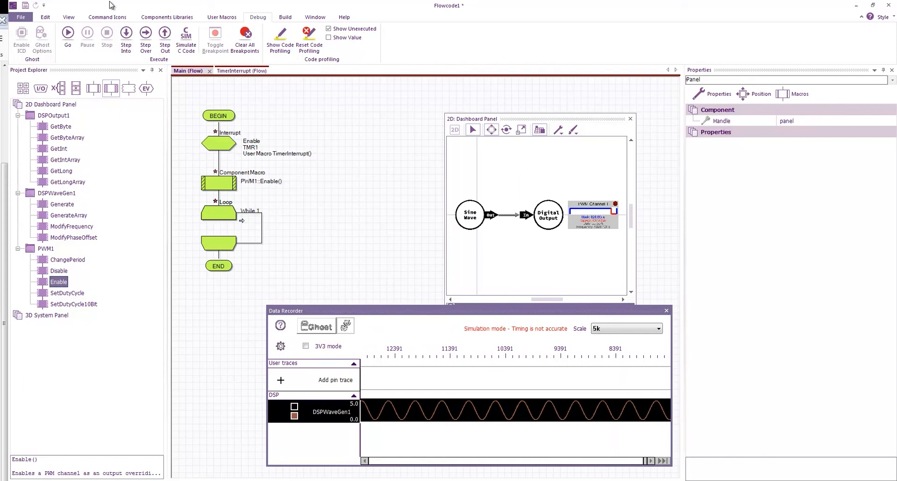
Step: Add a potentiometer to the dashboard from the component libraries
left_click(106, 16)
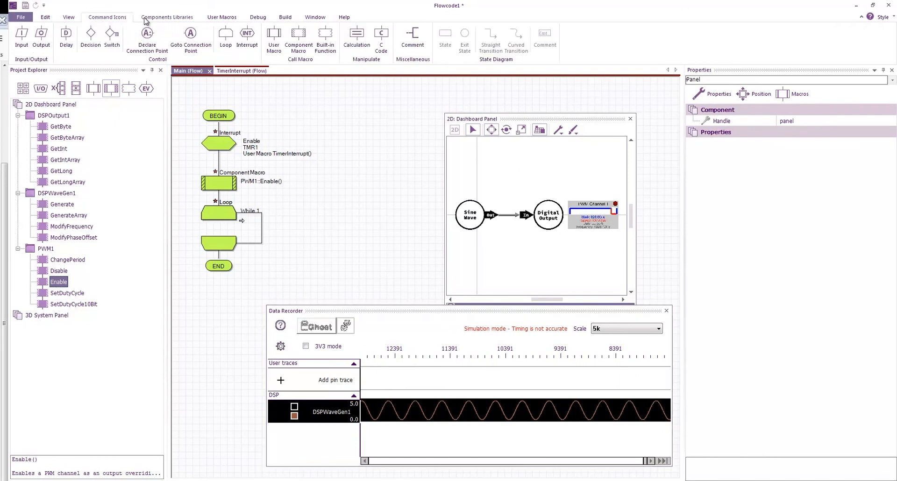
left_click(167, 17)
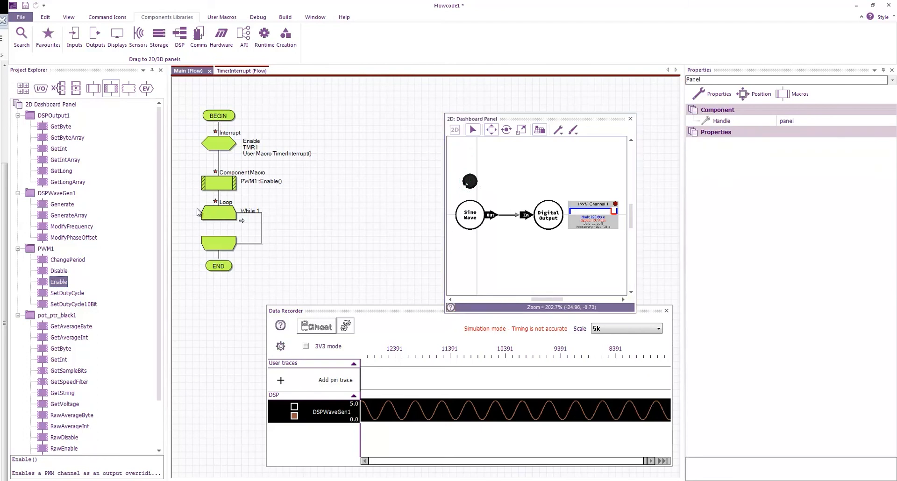
left_click(76, 88)
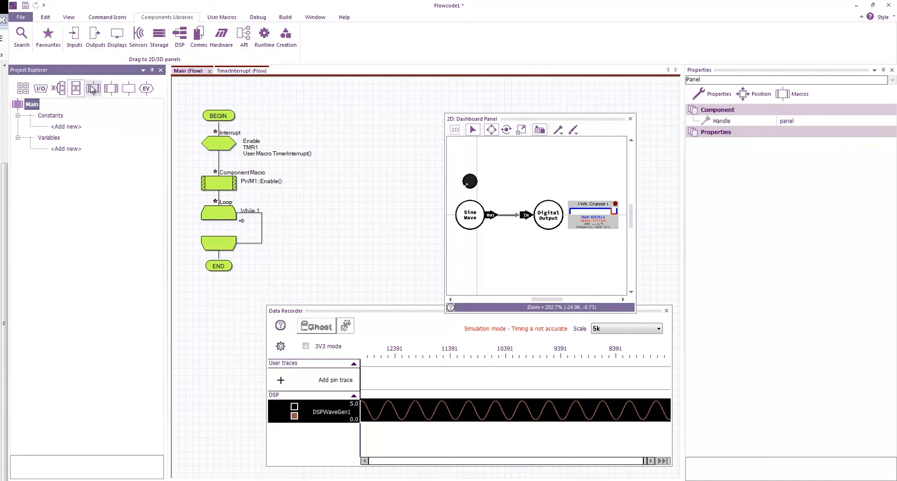
left_click(74, 88)
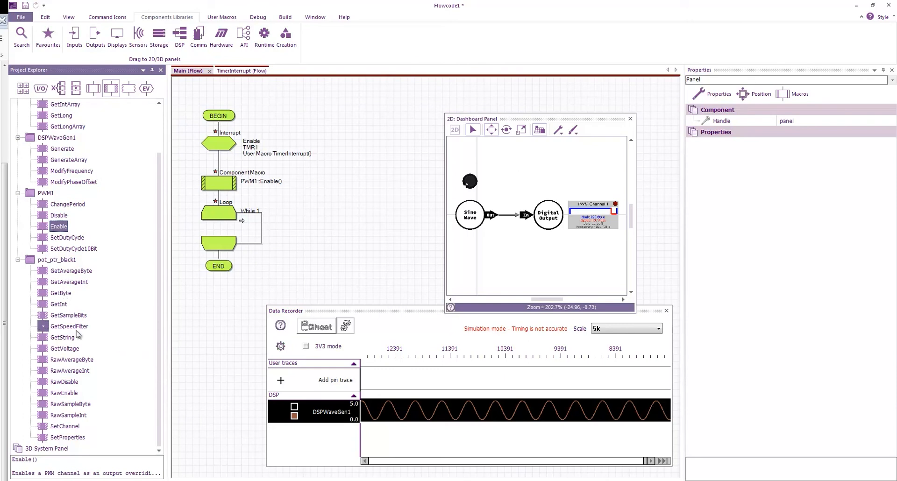
Step: Add a GetVoltage call to the loop, storing the result in new variable Frequency
left_click(64, 348)
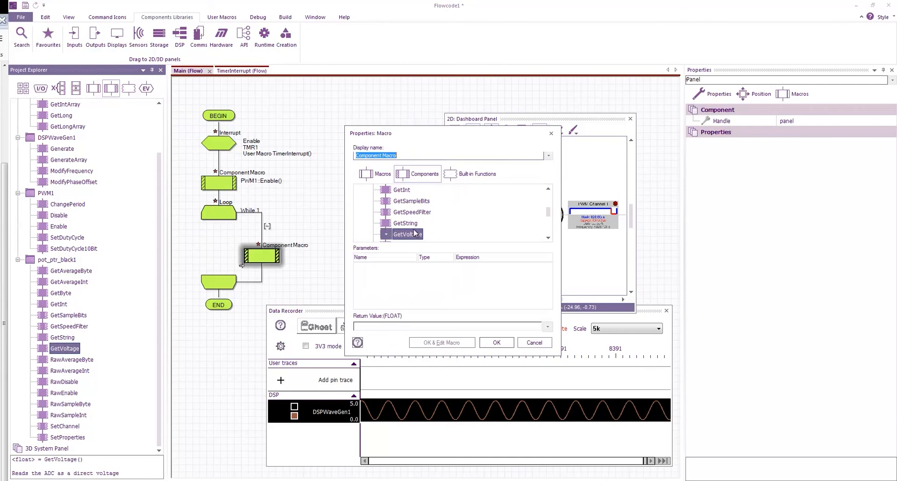
left_click(408, 234)
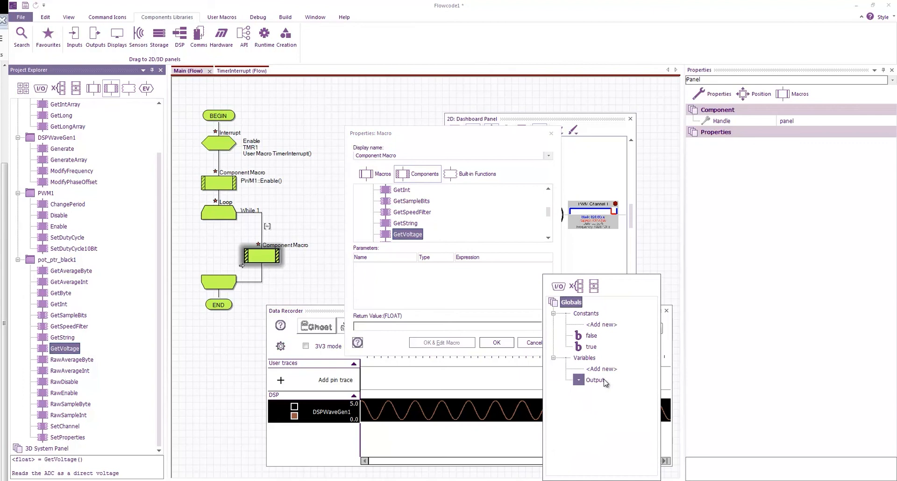
left_click(601, 368)
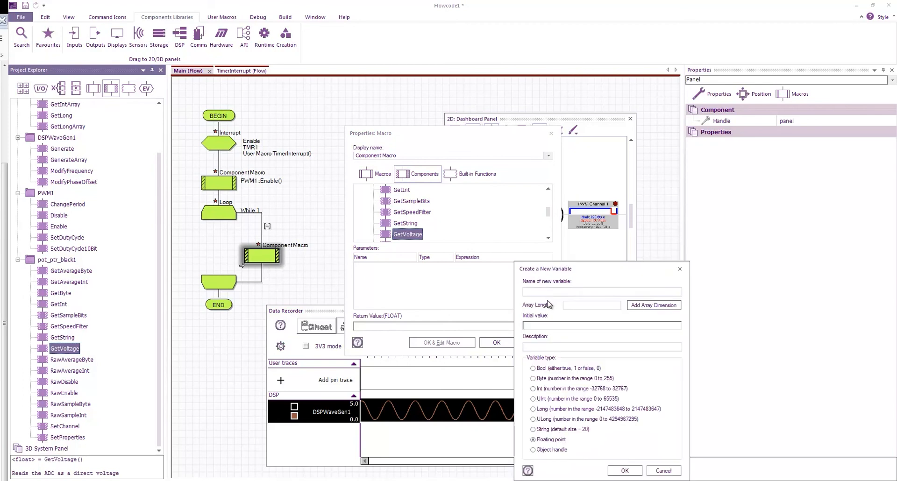
left_click(601, 292)
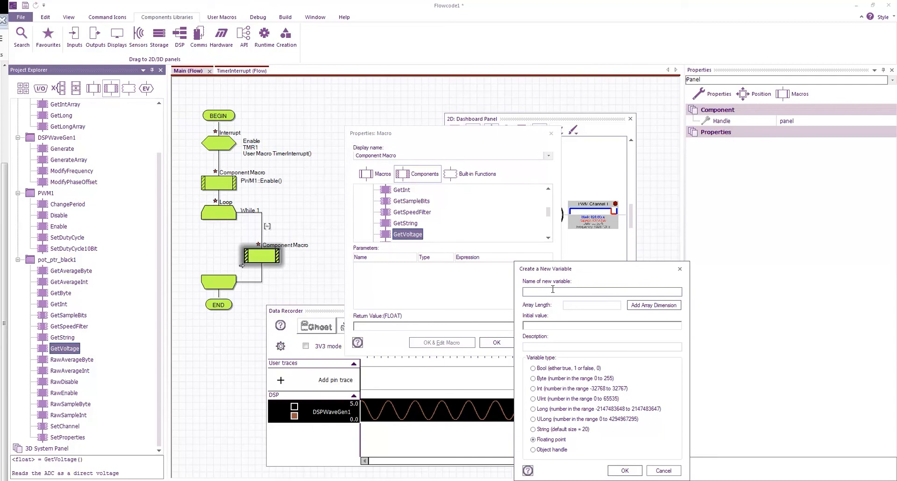
type("Frequency")
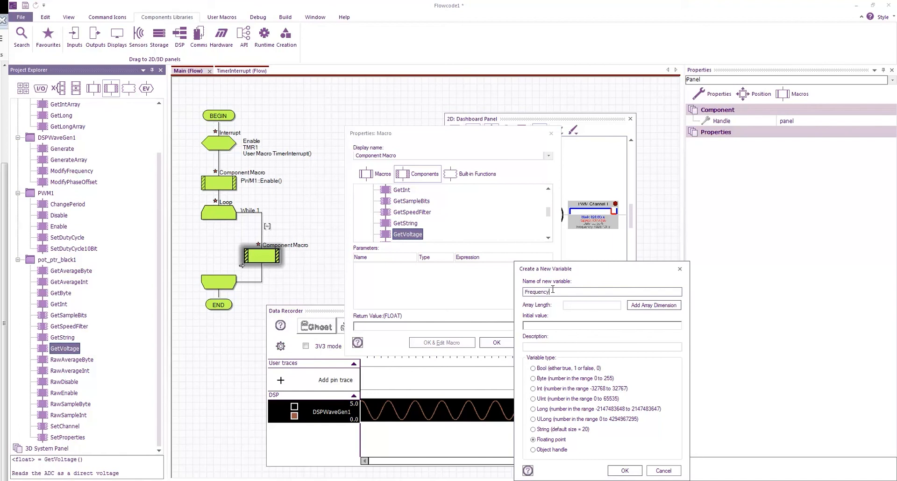
left_click(624, 470)
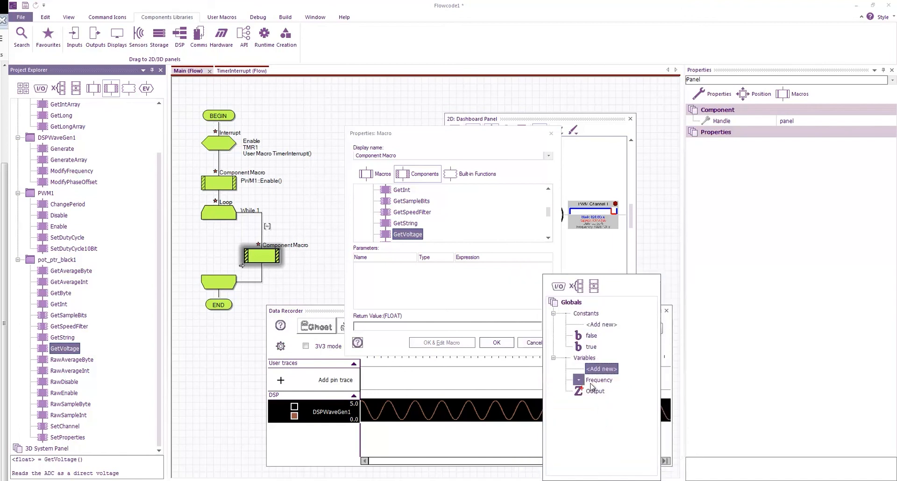
left_click(495, 342)
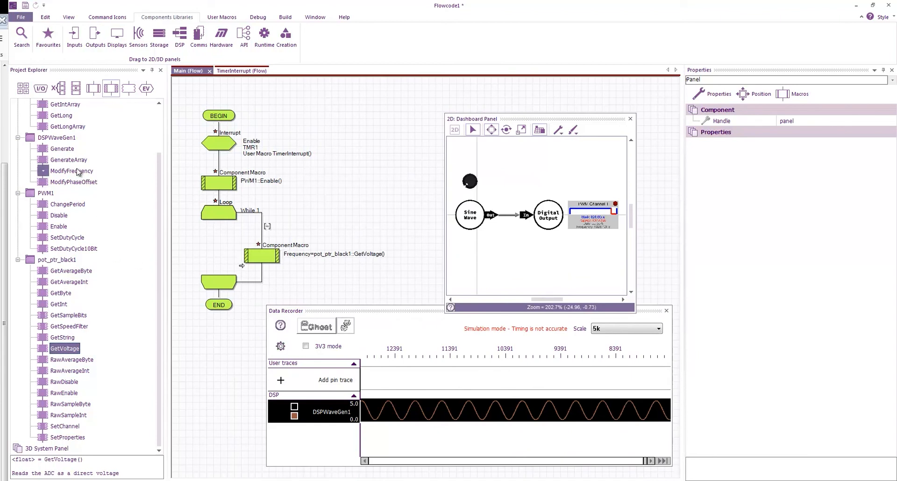
Step: Add DSPWaveGen1::ModifyFrequency() to the loop with Frequency as OffsetRate
double_click(261, 284)
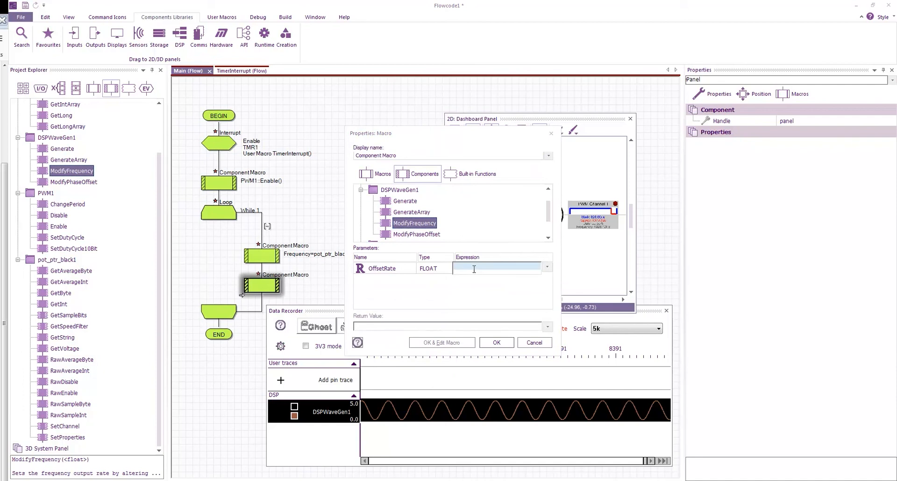
type("Fr")
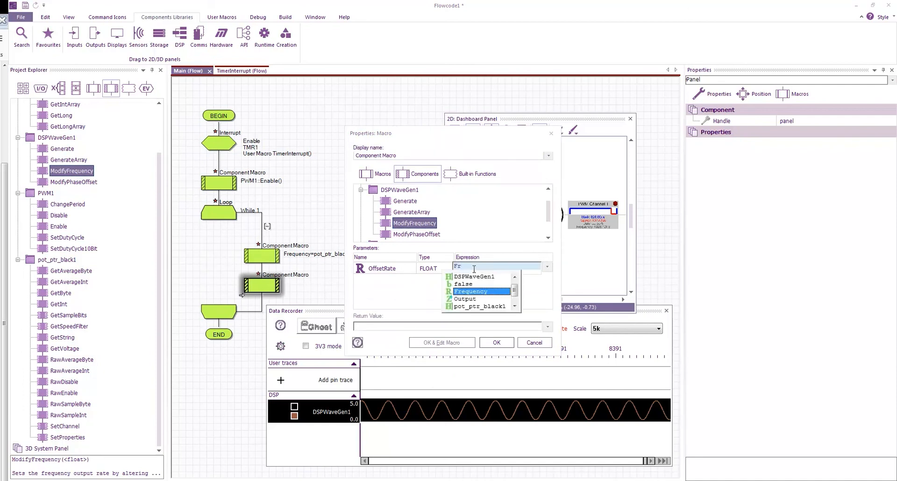
left_click(495, 343)
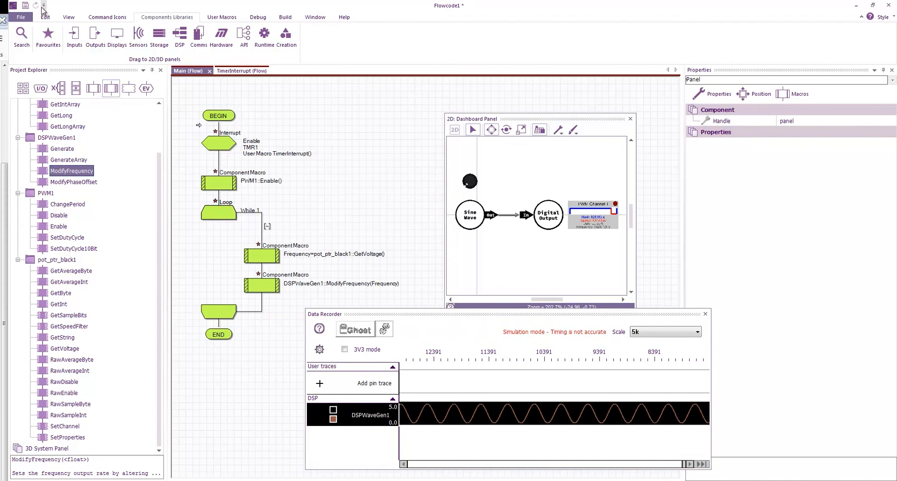
Step: Simulate, turn the potentiometer knob to change the sine frequency, then stop
left_click(258, 17)
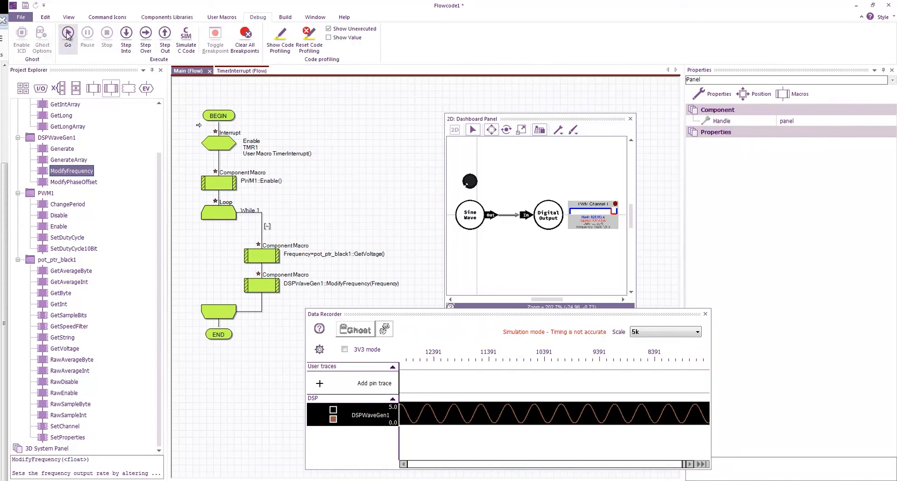
left_click(67, 33)
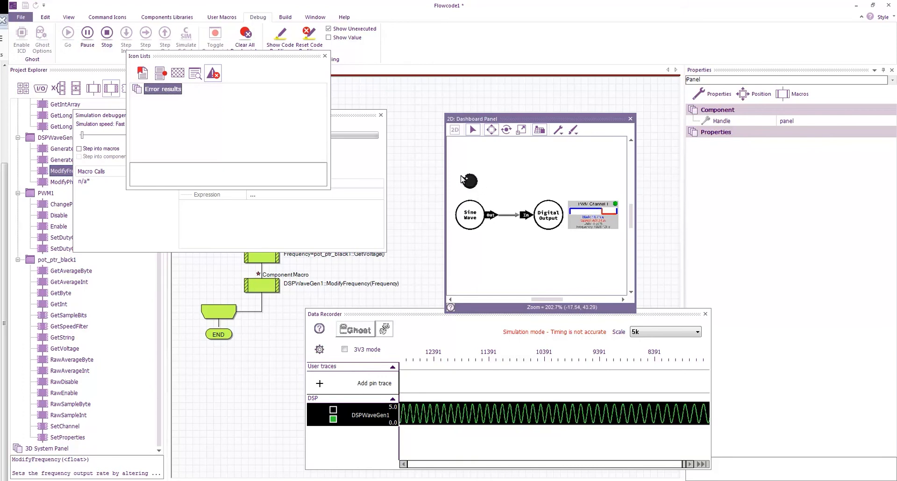
left_click(106, 33)
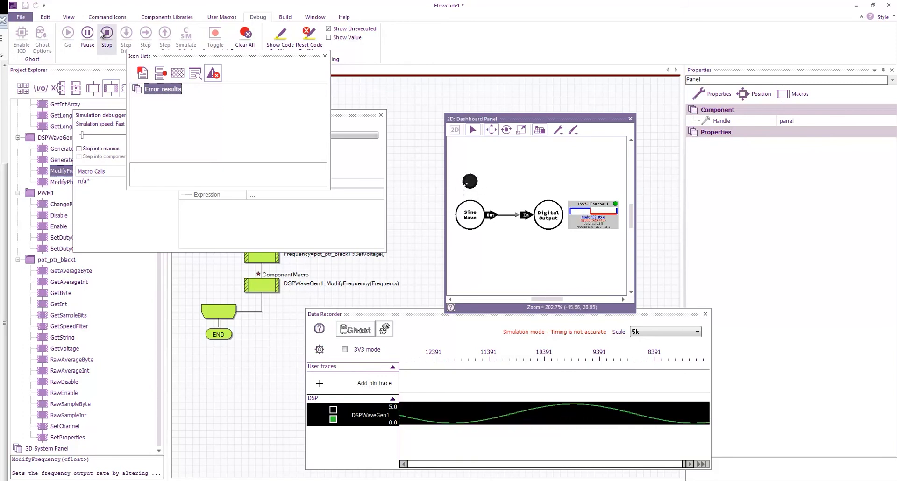
left_click(107, 33)
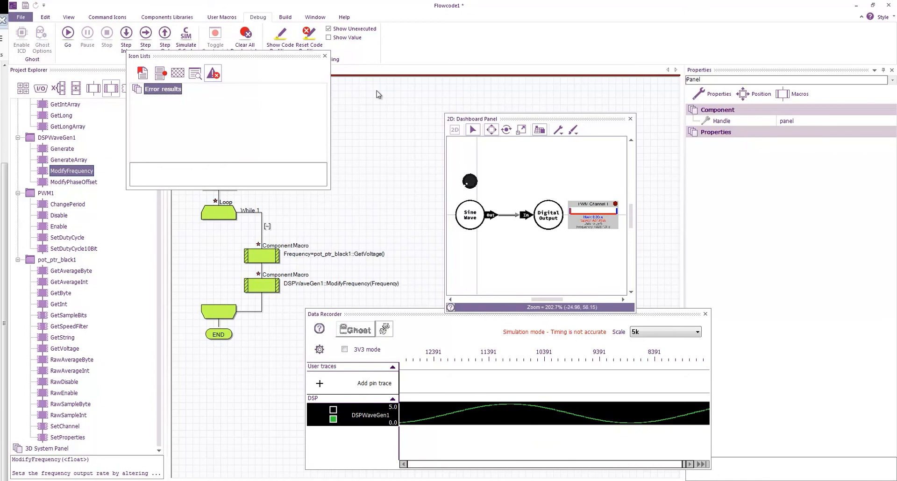
left_click(469, 181)
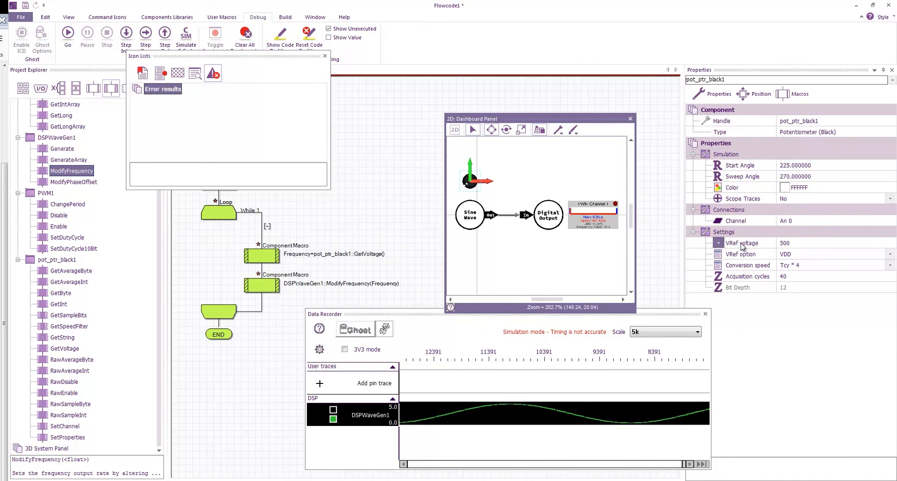
mouse_move(807, 246)
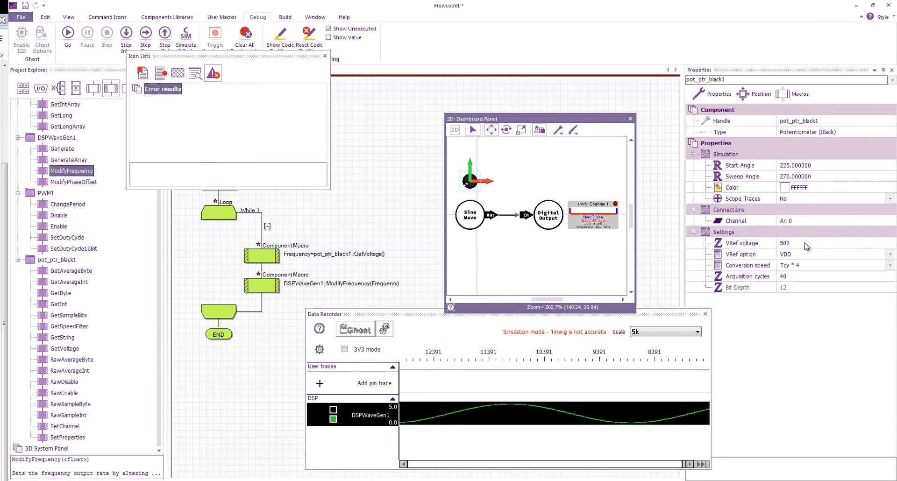
Step: Change pot_ptr_black1's VRef voltage from 500 to 100
left_click(801, 243)
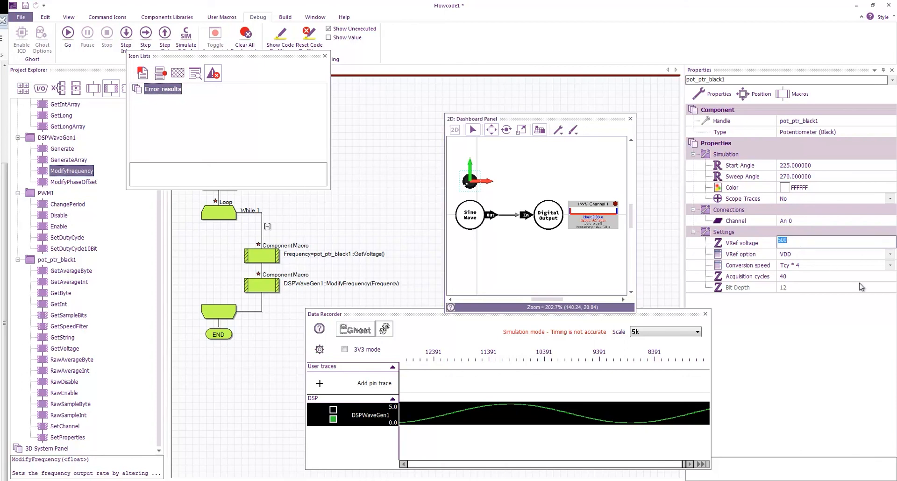
type("1")
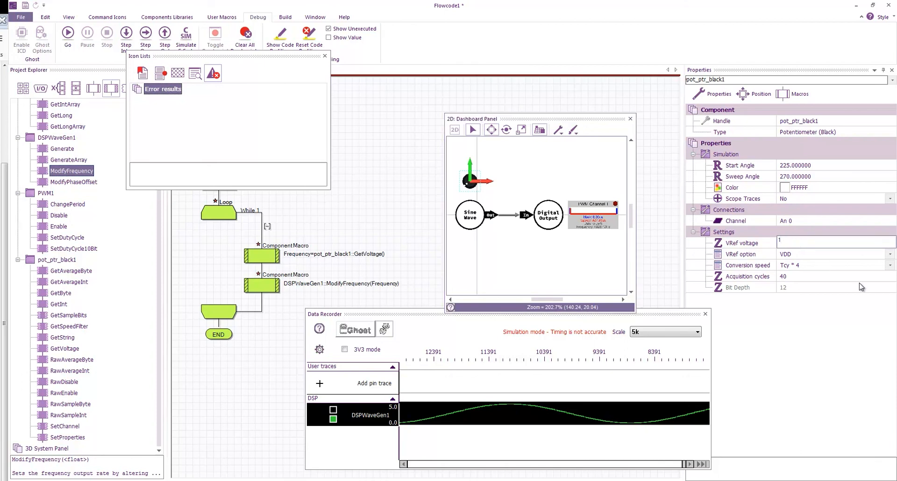
type("100")
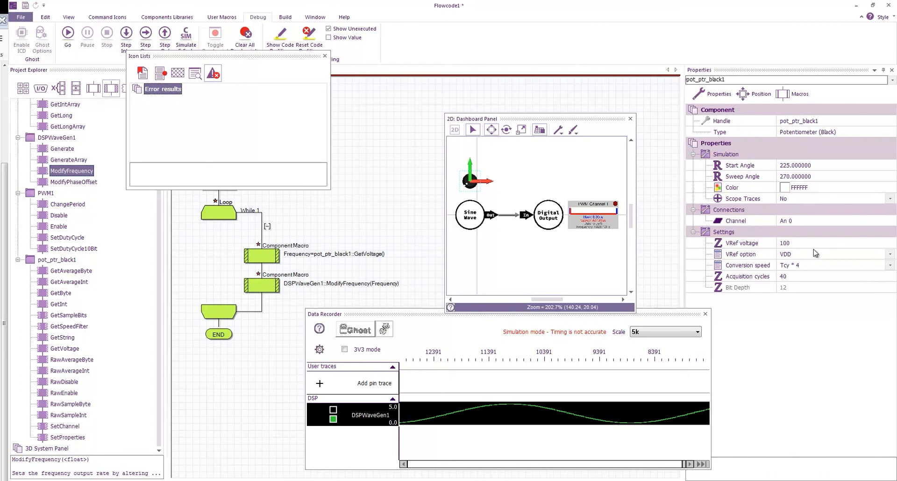
mouse_move(814, 254)
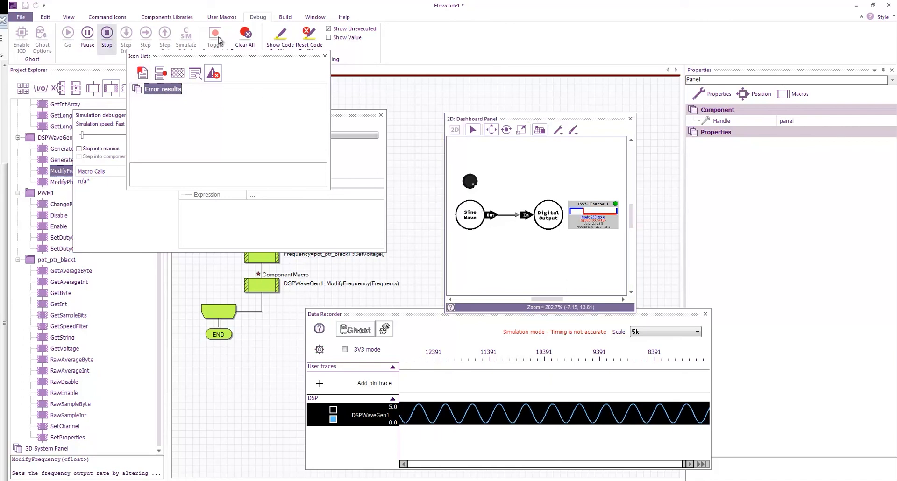
Step: Stop the simulation and place DSPWaveGen2 from the DSP library below the sine generator
left_click(107, 33)
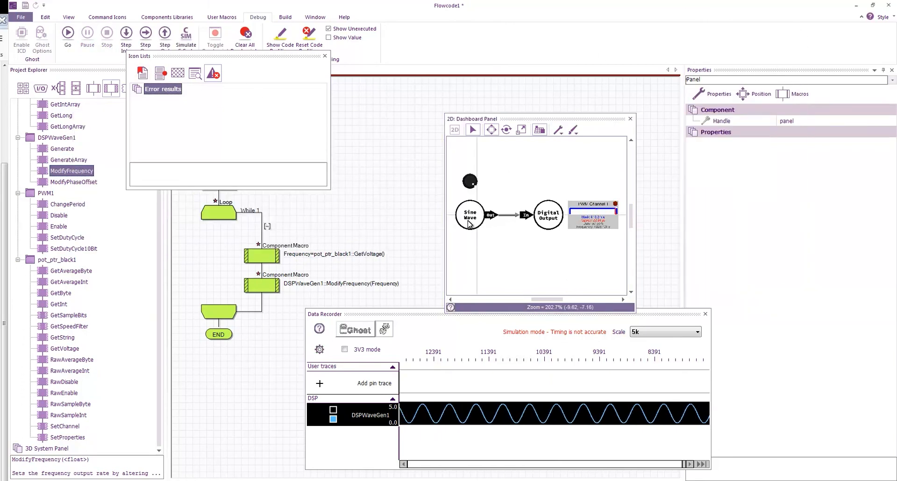
left_click(469, 216)
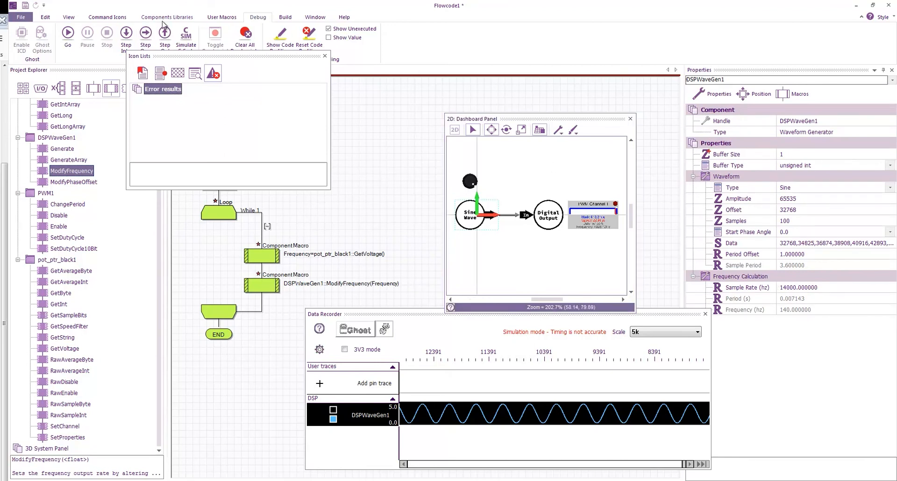
left_click(166, 17)
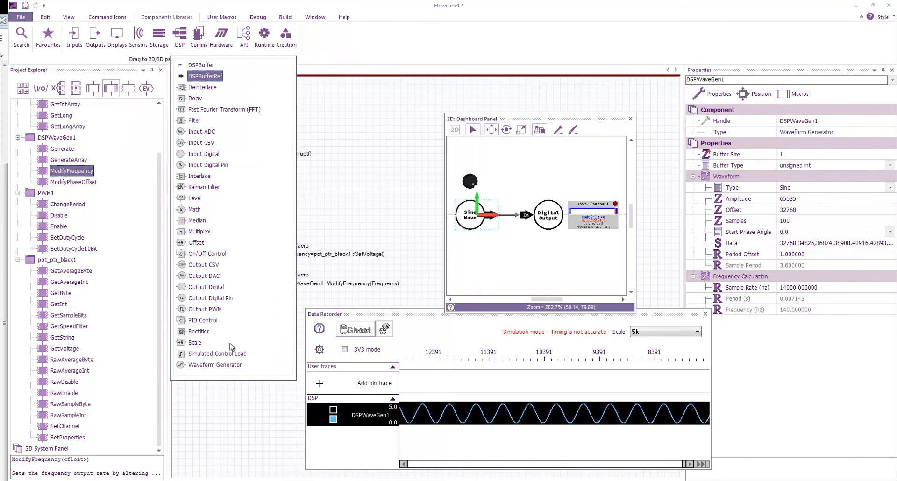
mouse_move(452, 262)
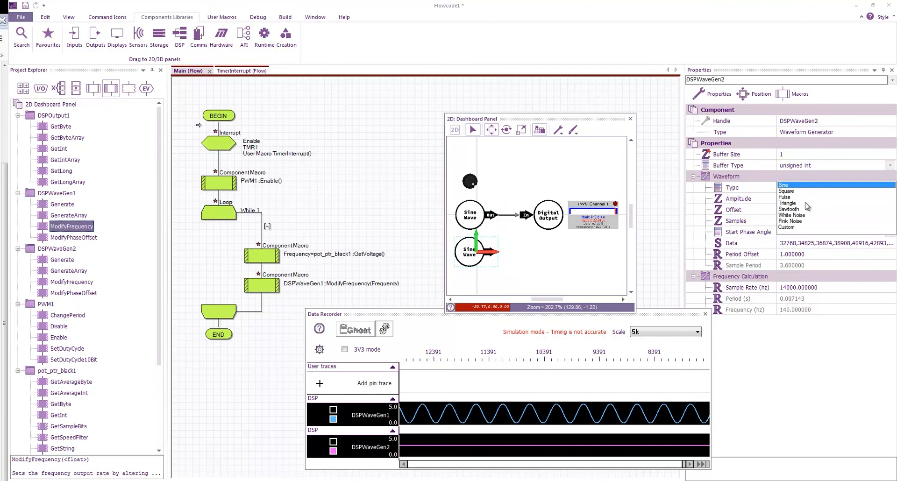
left_click(788, 203)
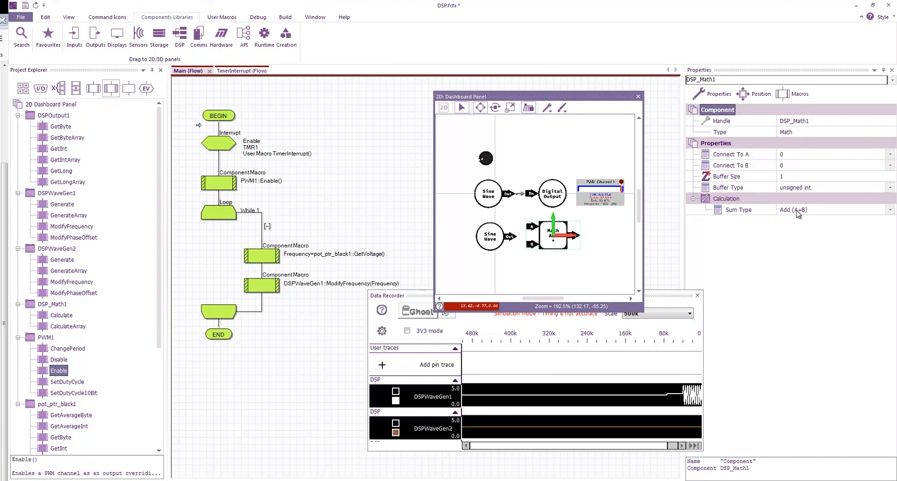
mouse_move(790, 159)
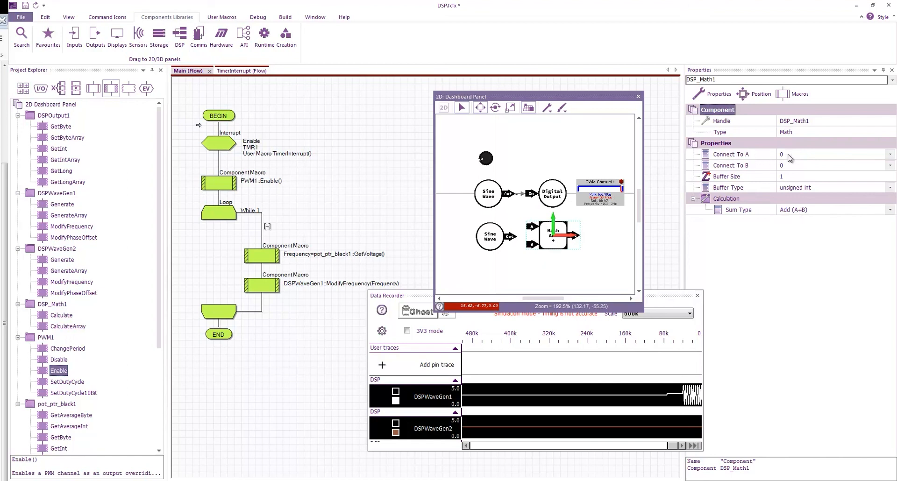
Step: Feed DSPWaveGen1 and DSPWaveGen2 into DSP_Math1 inputs A/B with Maximum sum type
left_click(890, 154)
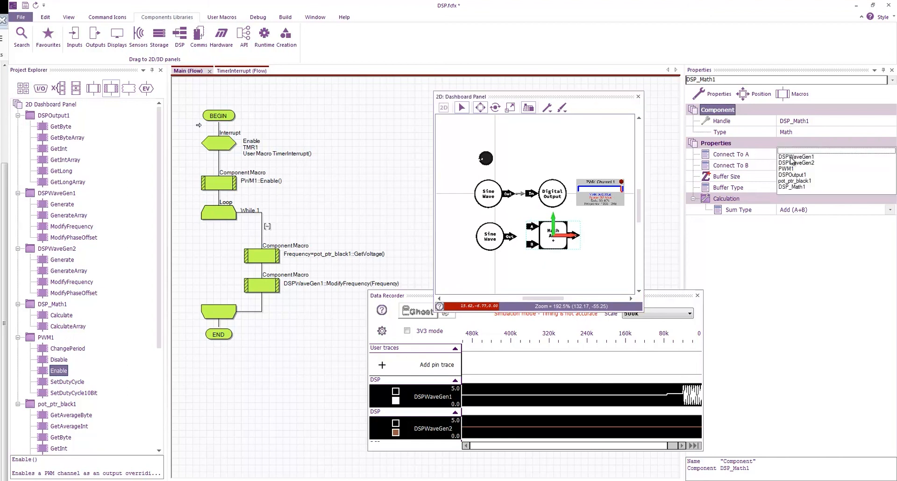
left_click(797, 156)
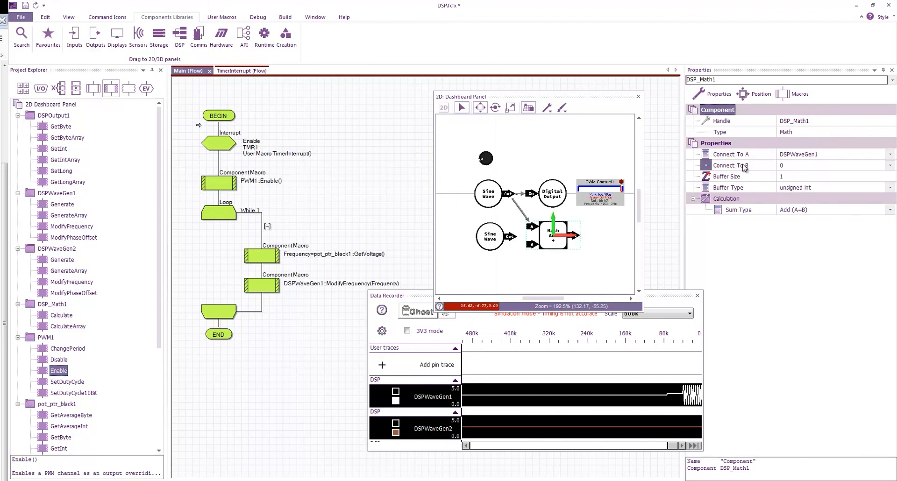
left_click(890, 166)
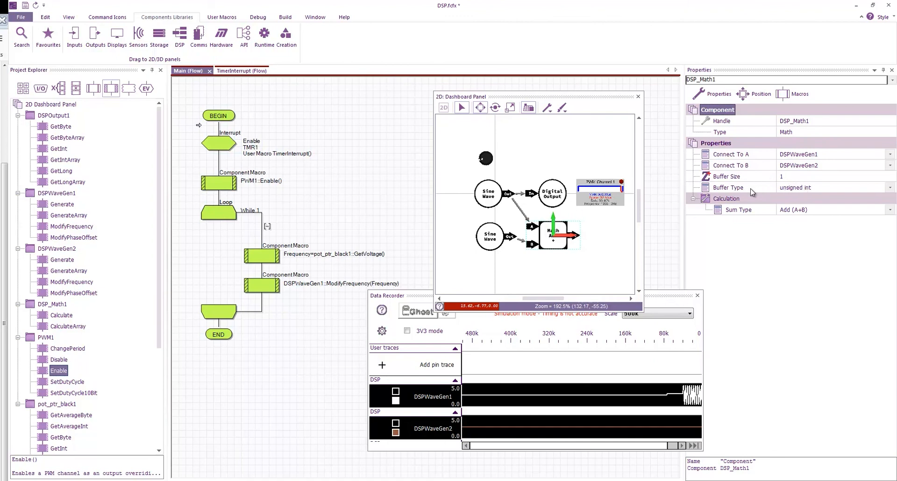
mouse_move(797, 191)
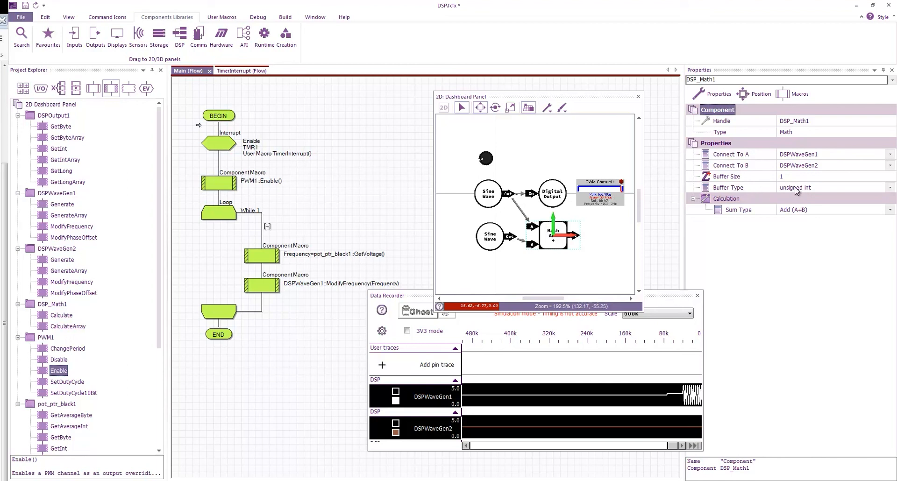
mouse_move(757, 213)
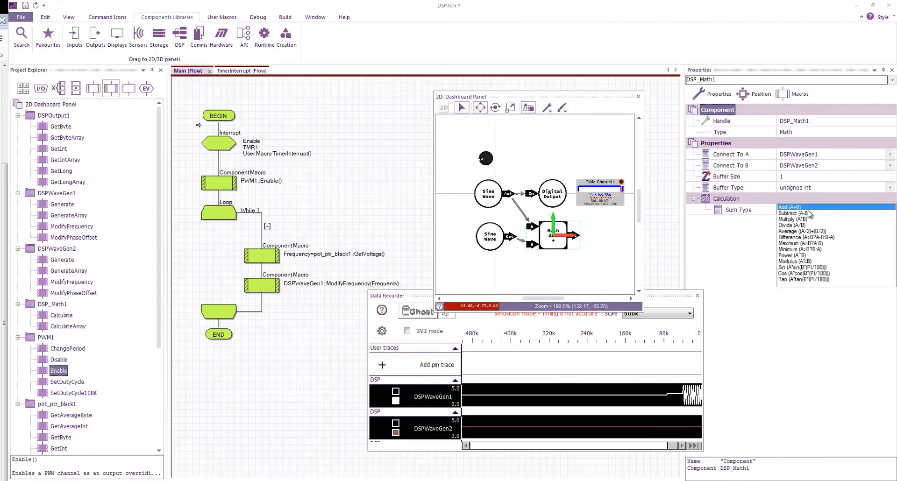
mouse_move(807, 247)
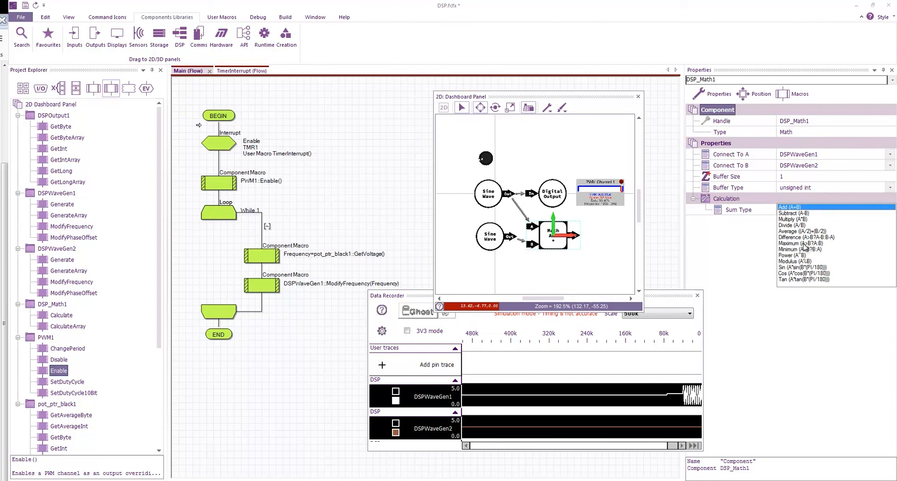
left_click(800, 243)
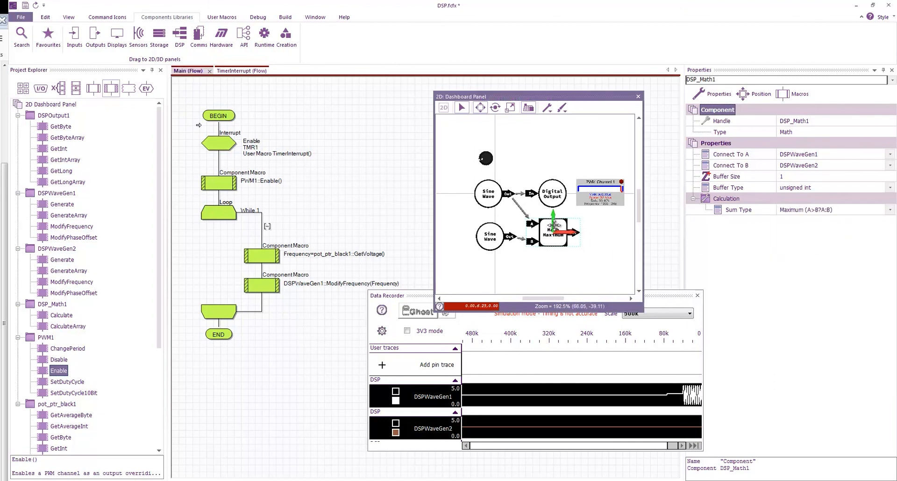
Step: Connect DSPOutput1 to DSP_Math1 and move it right of the Math block
left_click(553, 194)
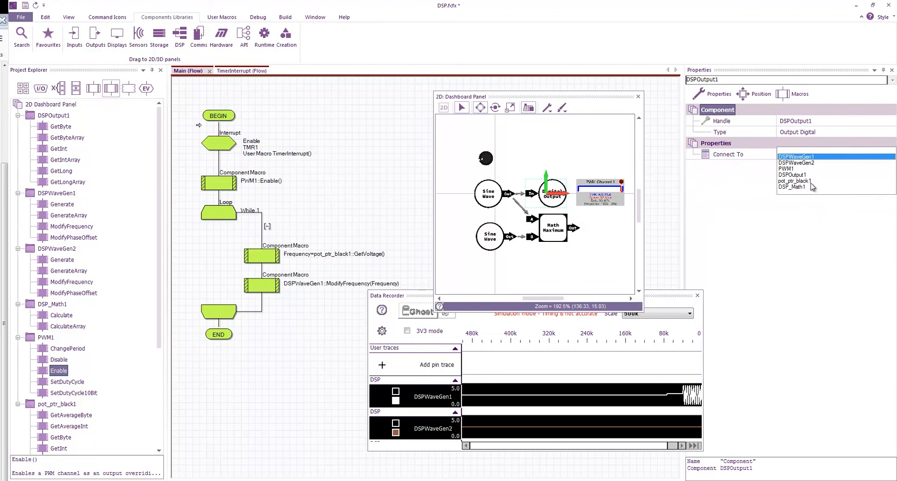
left_click(793, 186)
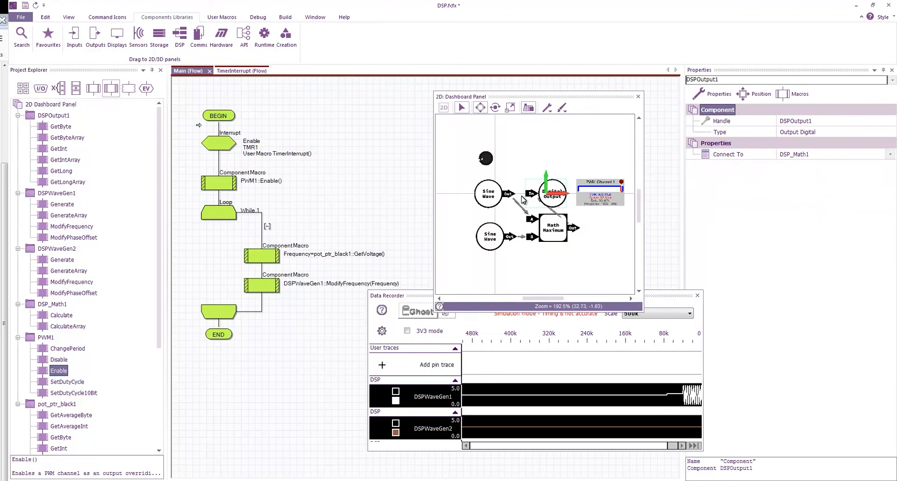
left_click_drag(553, 194, 615, 229)
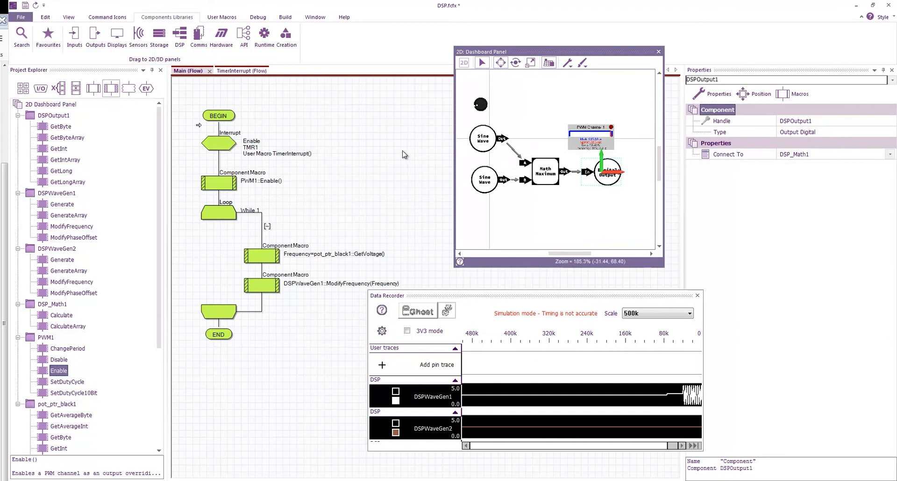
Step: Insert DSPWaveGen2::Generate() and DSP_Math1::Calculate() in TimerInterrupt before DSPOutput1::GetInt()
left_click(234, 71)
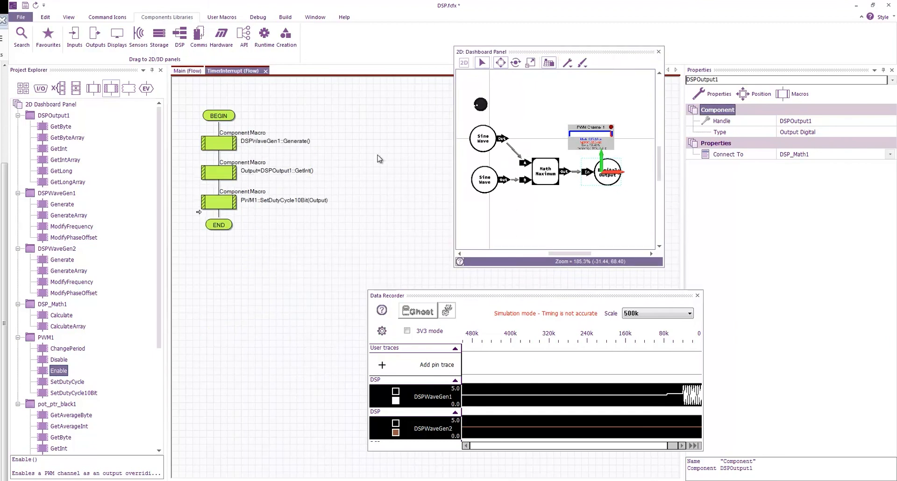
mouse_move(91, 125)
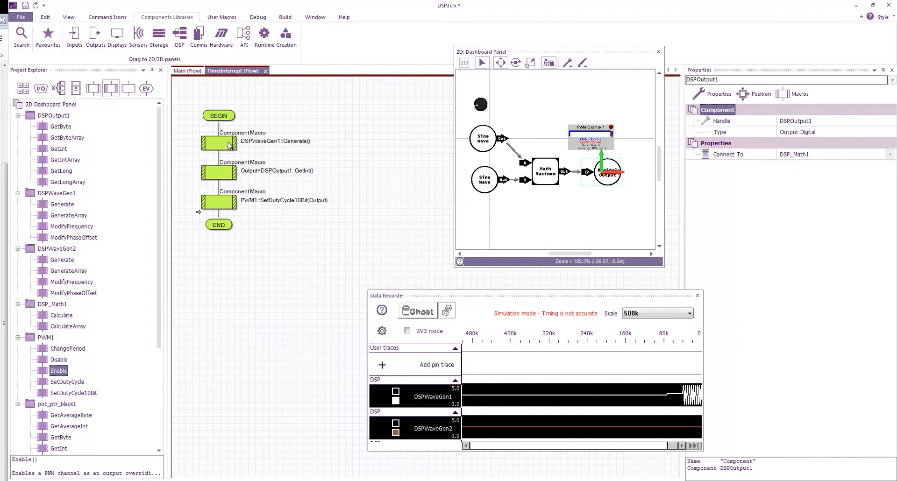
mouse_move(156, 166)
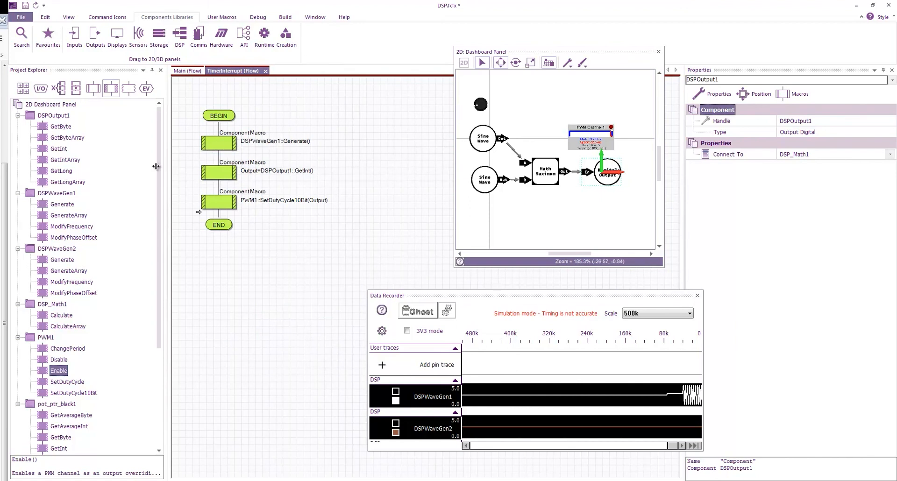
left_click(62, 259)
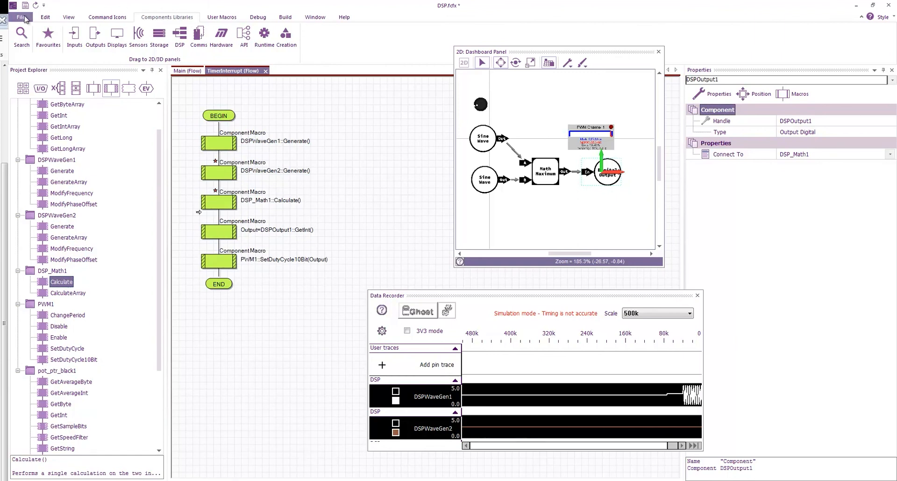
left_click(257, 17)
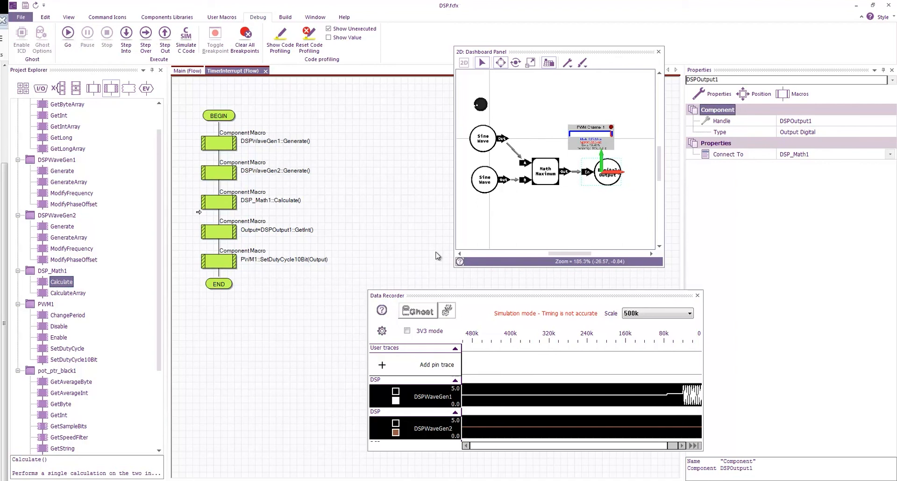
Step: Start the simulation and set the Data Recorder scale to 10k
left_click(68, 32)
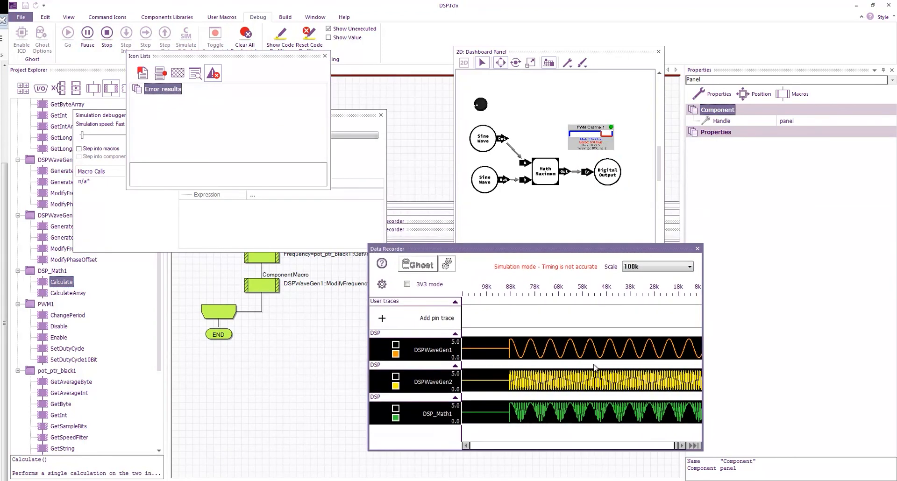
left_click(683, 266)
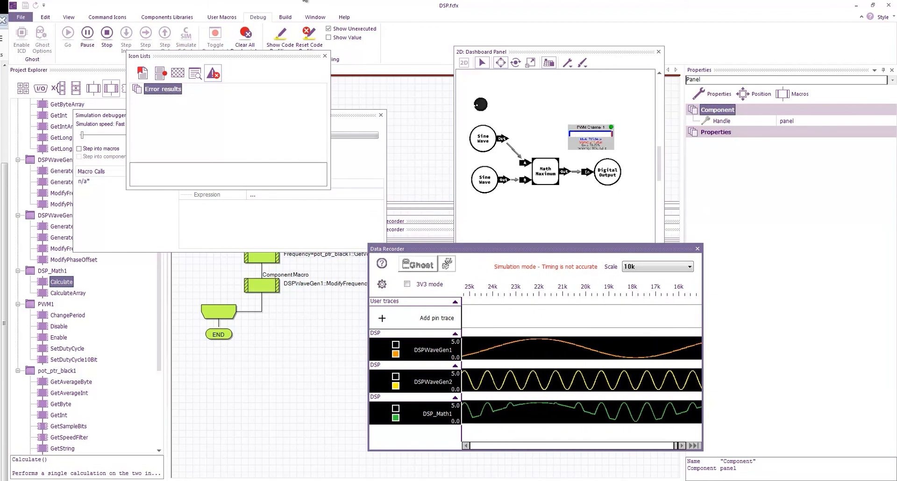
Step: Set DSPWaveGen2's Type to Triangle, then run and stop the simulation
left_click(482, 179)
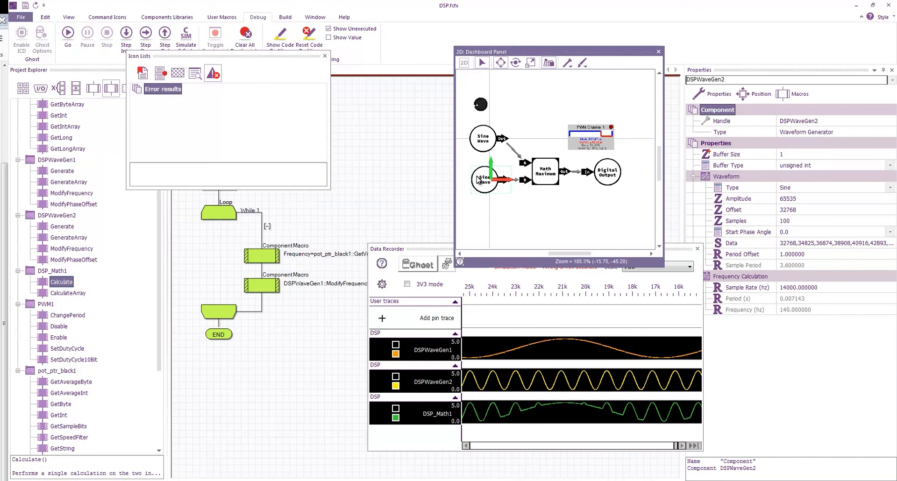
left_click(833, 186)
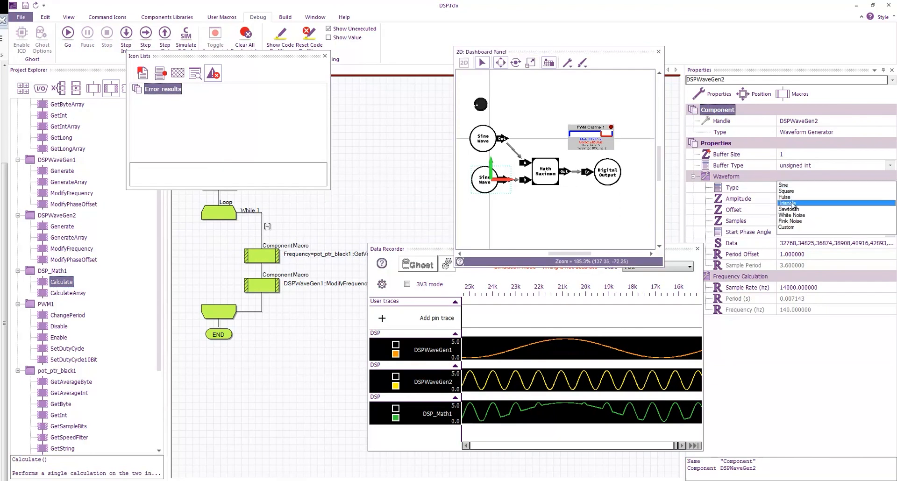
left_click(790, 203)
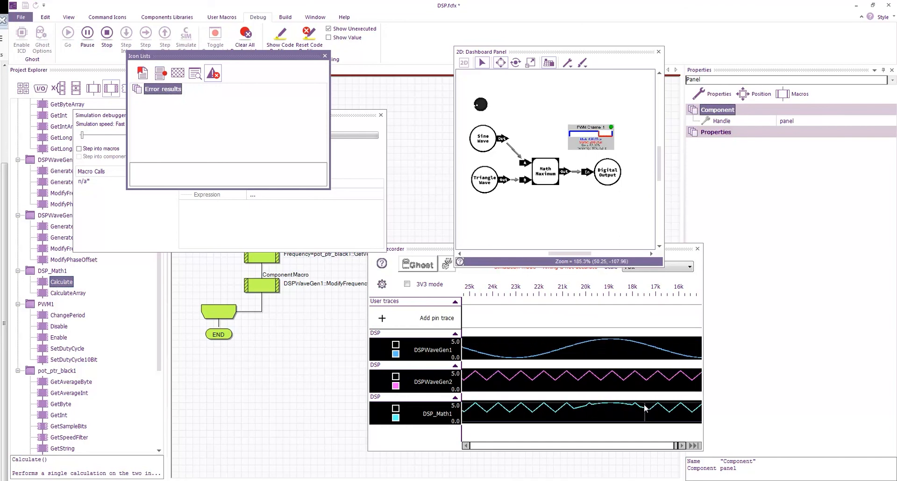
left_click(107, 33)
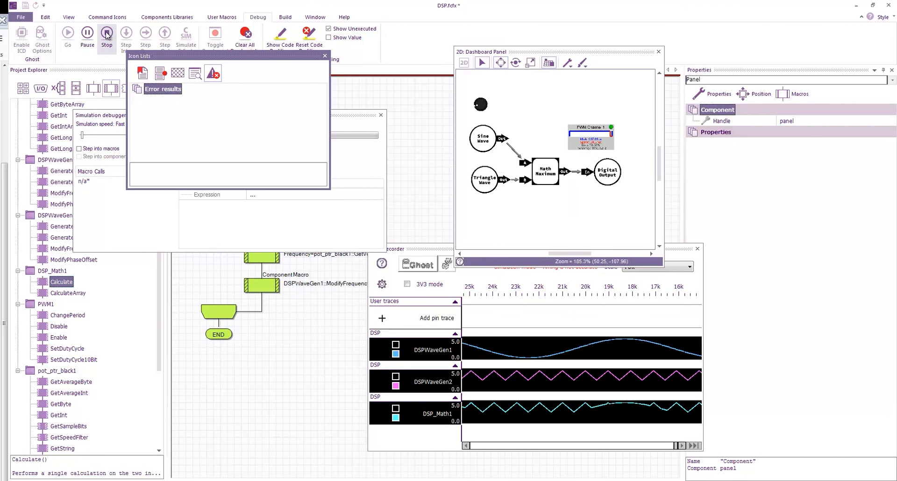
left_click(107, 33)
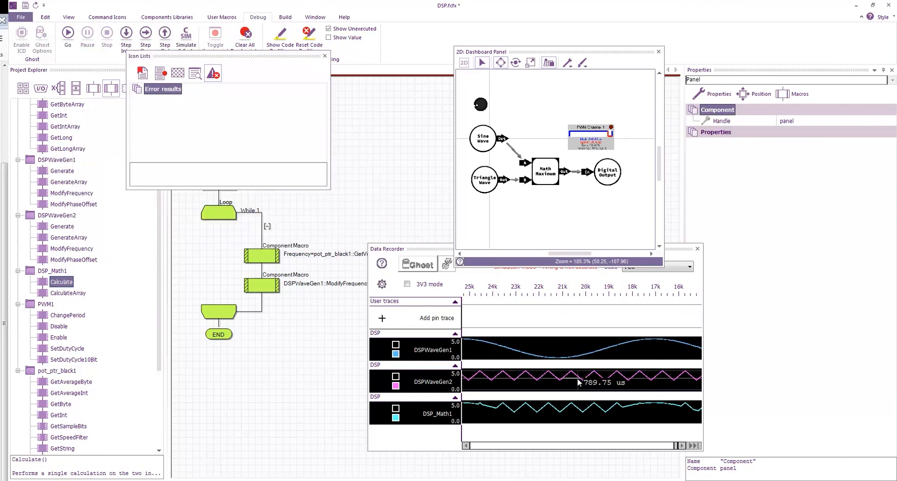
Step: Set DSPWaveGen2's offset to 0, rerun the simulation and stop it
left_click(484, 179)
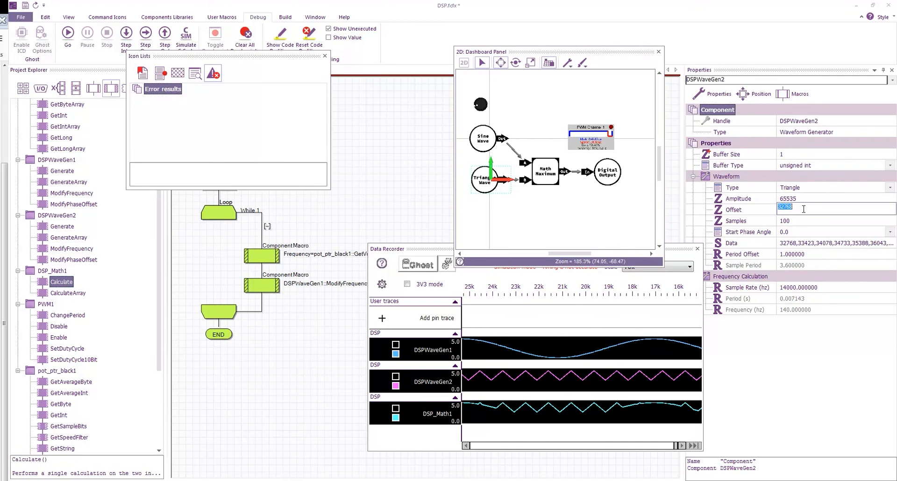
type("0")
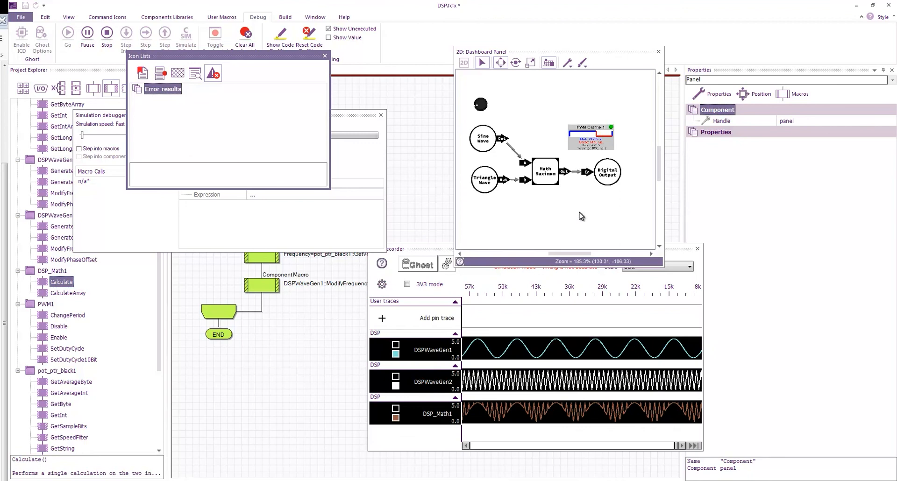
left_click(107, 33)
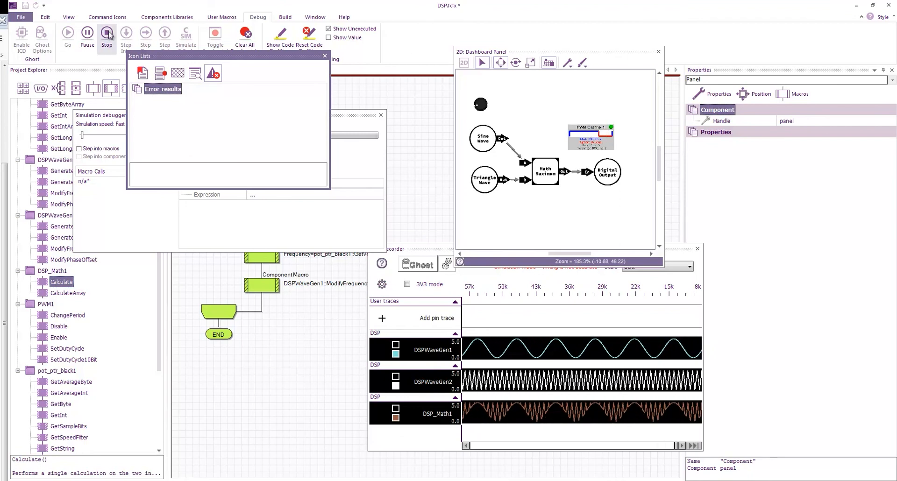